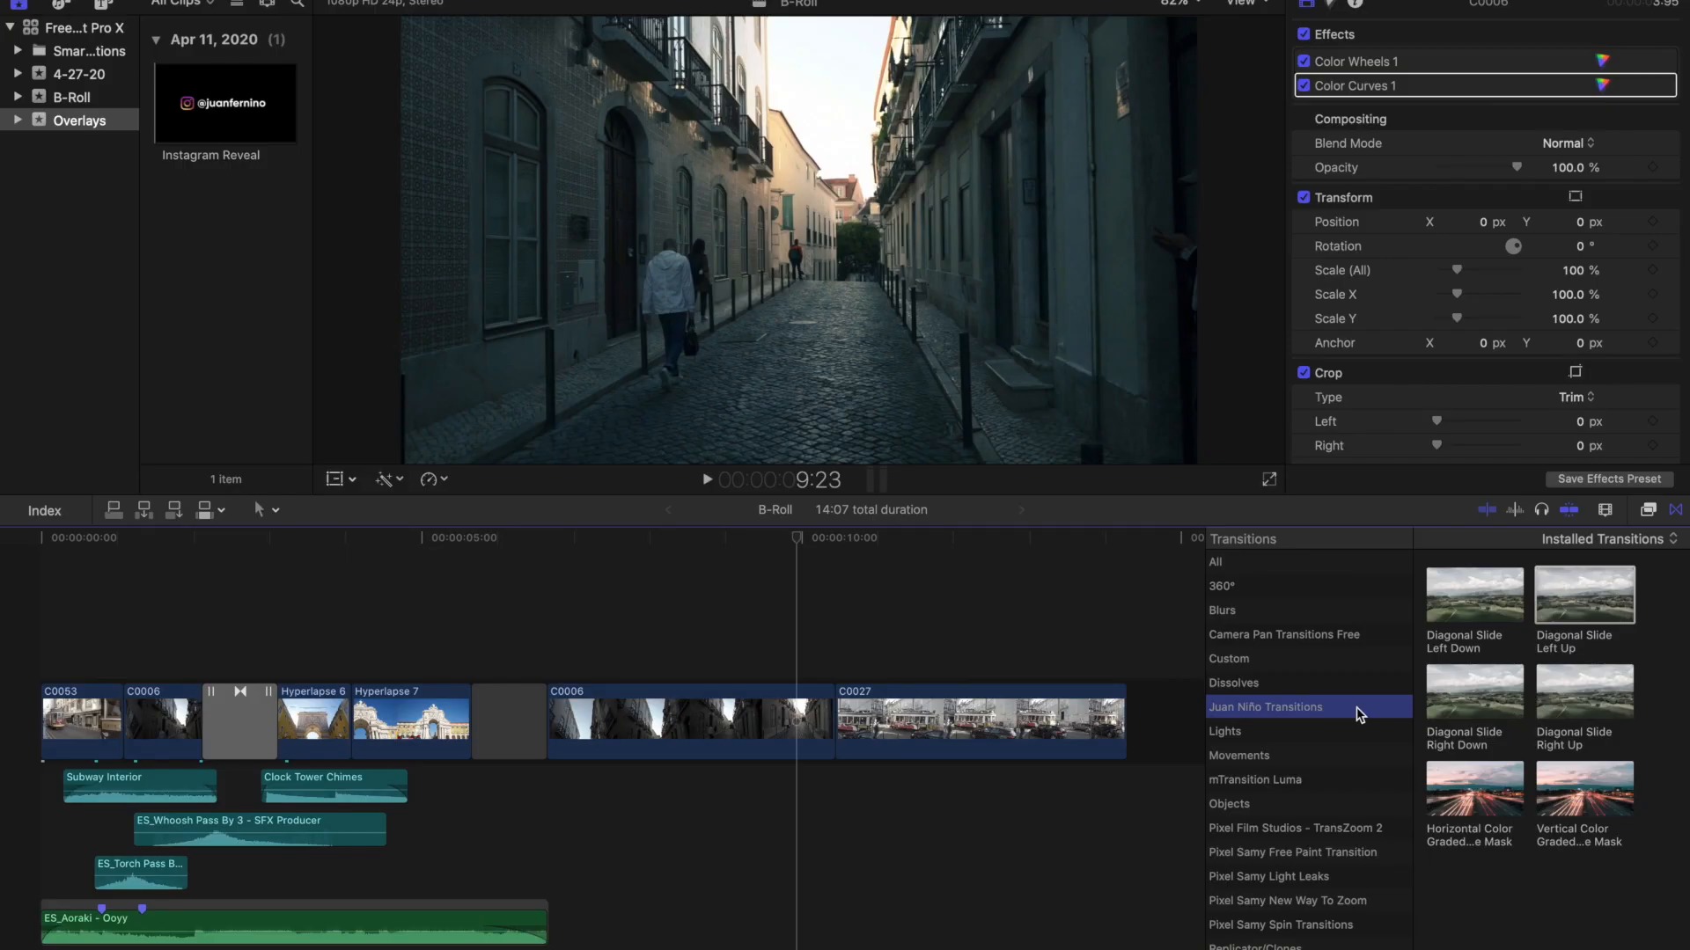
mouse_move(1455, 609)
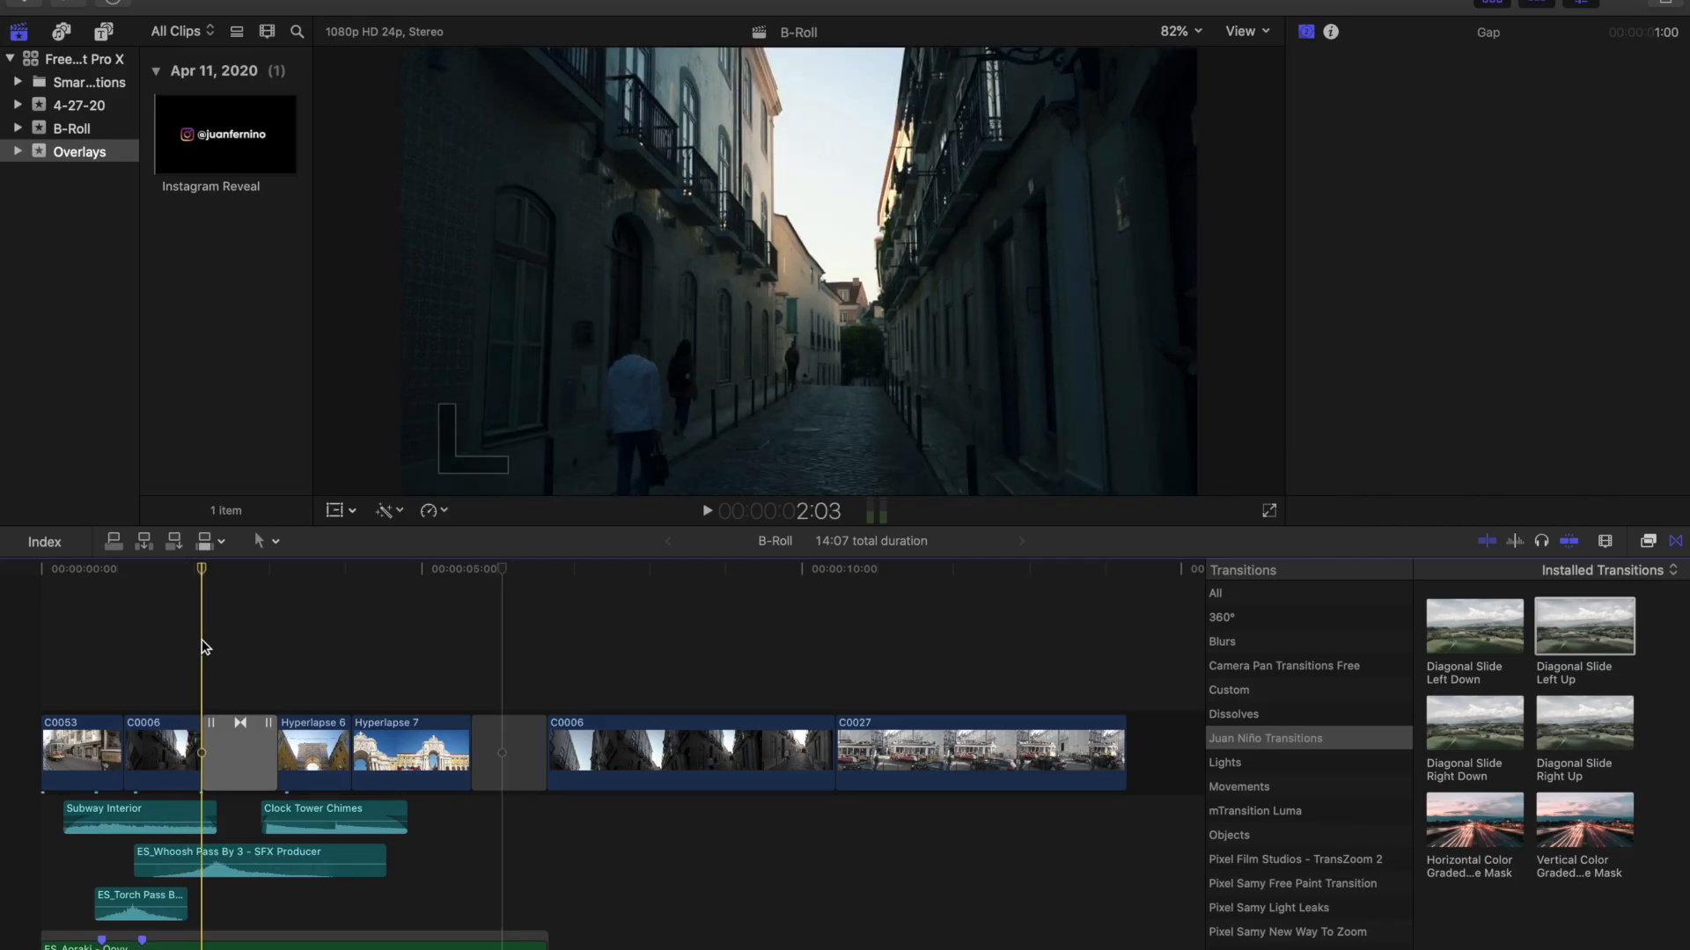
Place the Diagonal Slide Left Up transition on the edit between C0006 and C0027
click(237, 752)
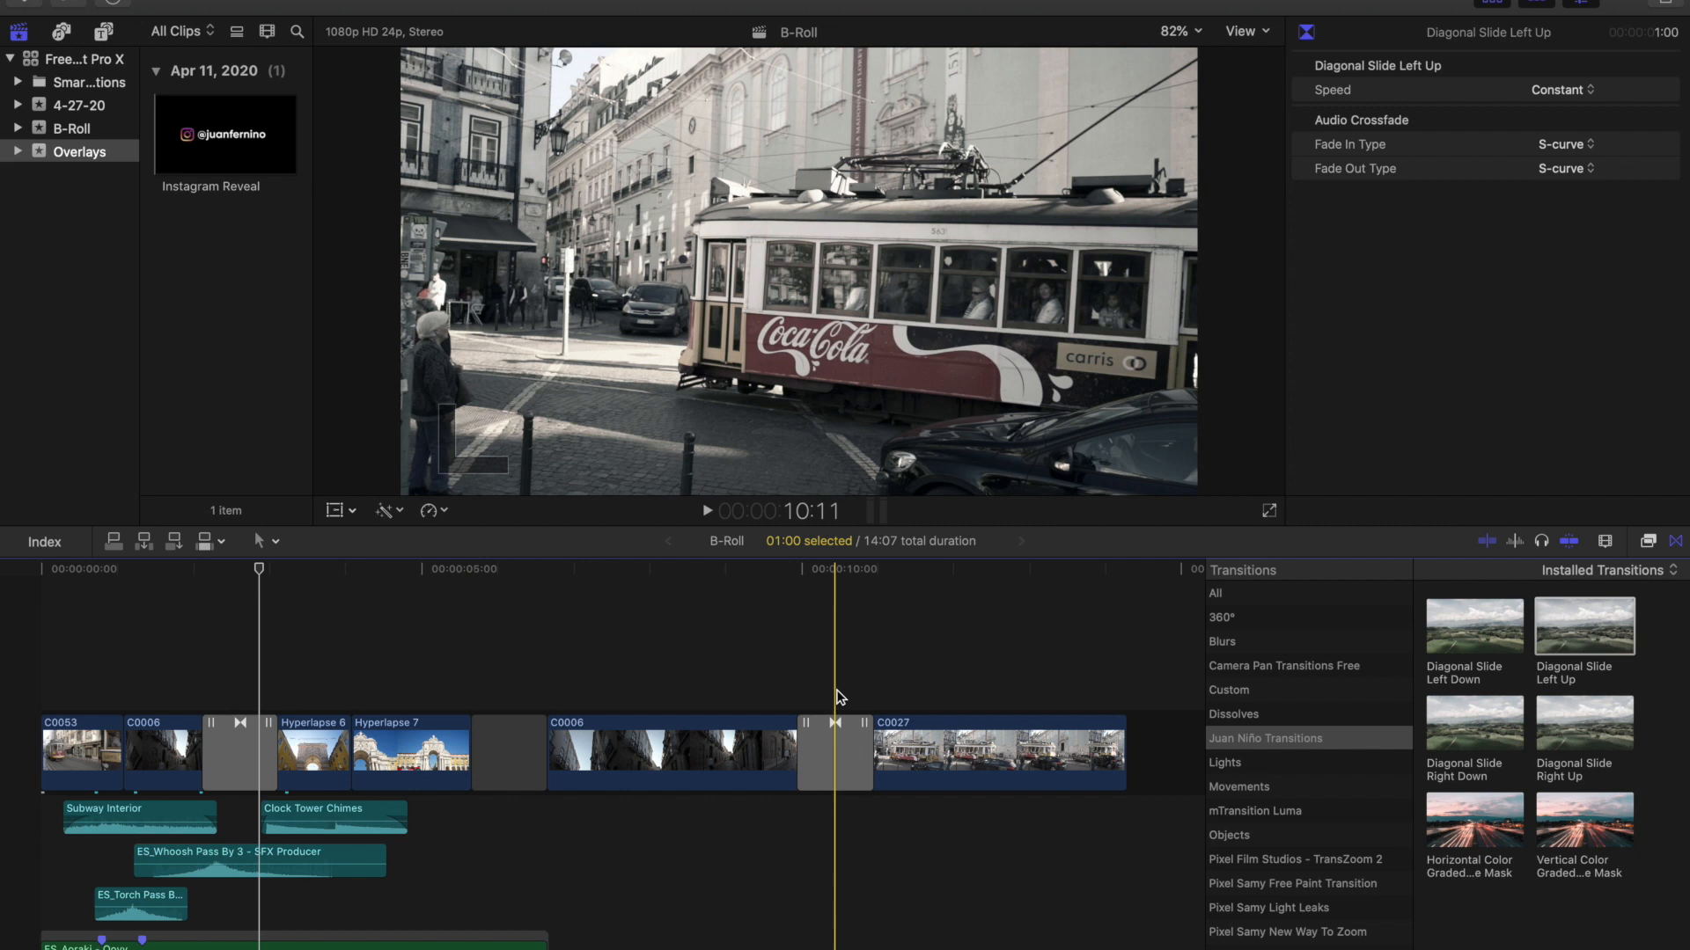
Select the Diagonal Slide Left Up transition and choose its Speed setting in the Inspector
click(834, 751)
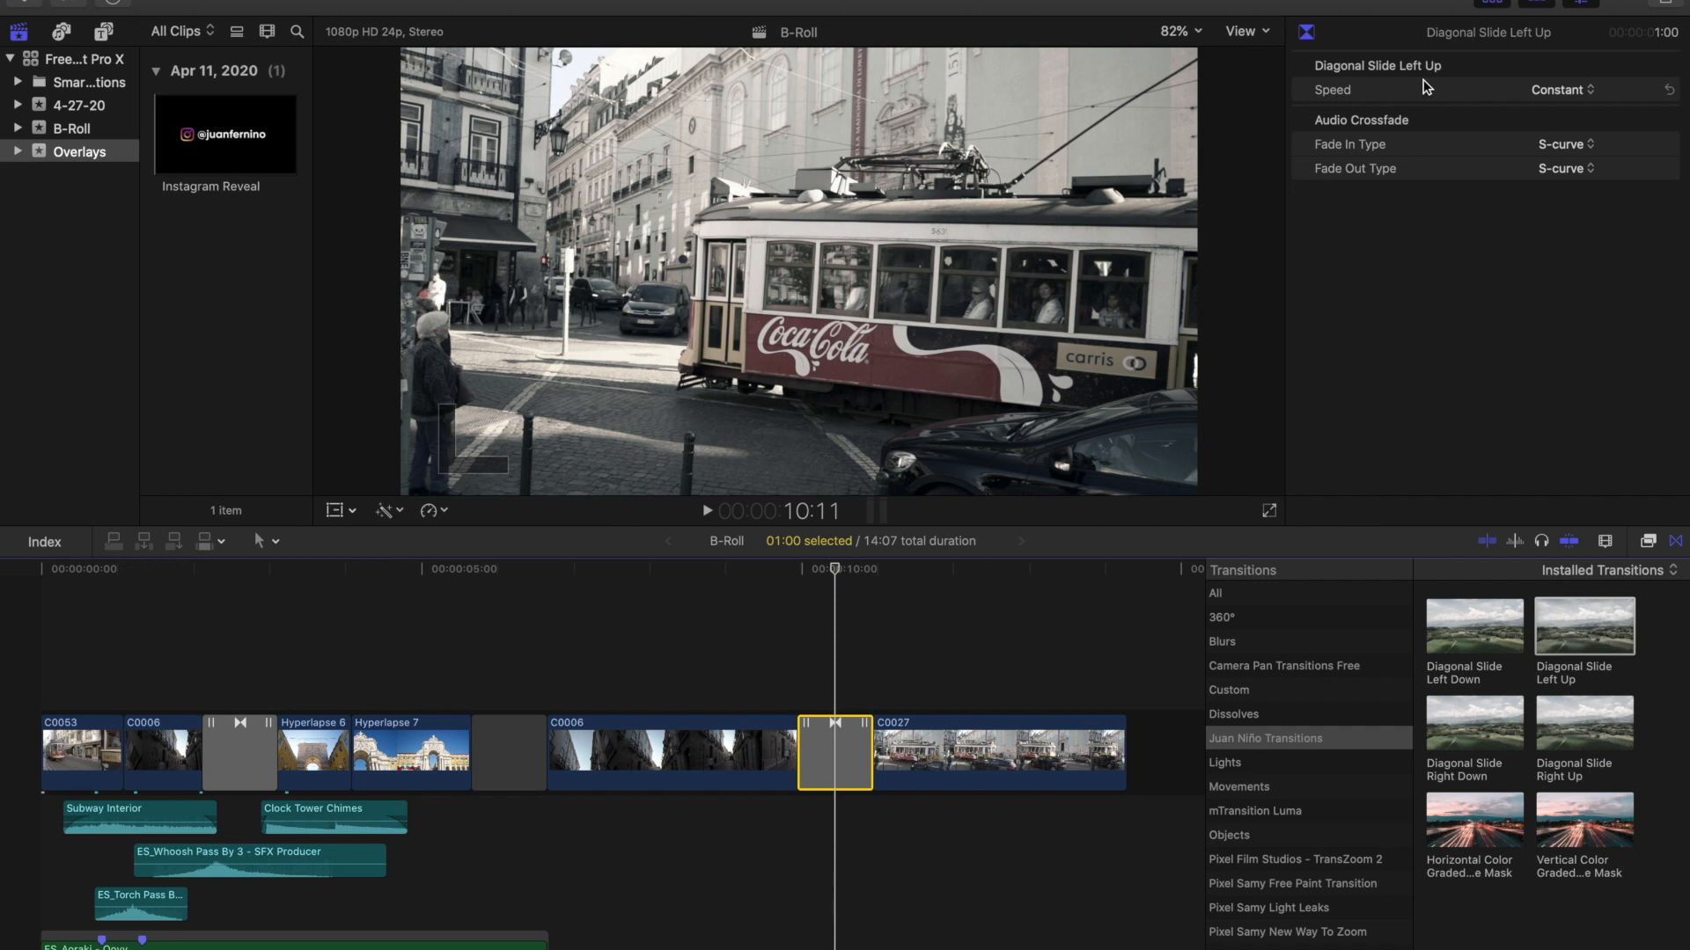
mouse_move(1457, 94)
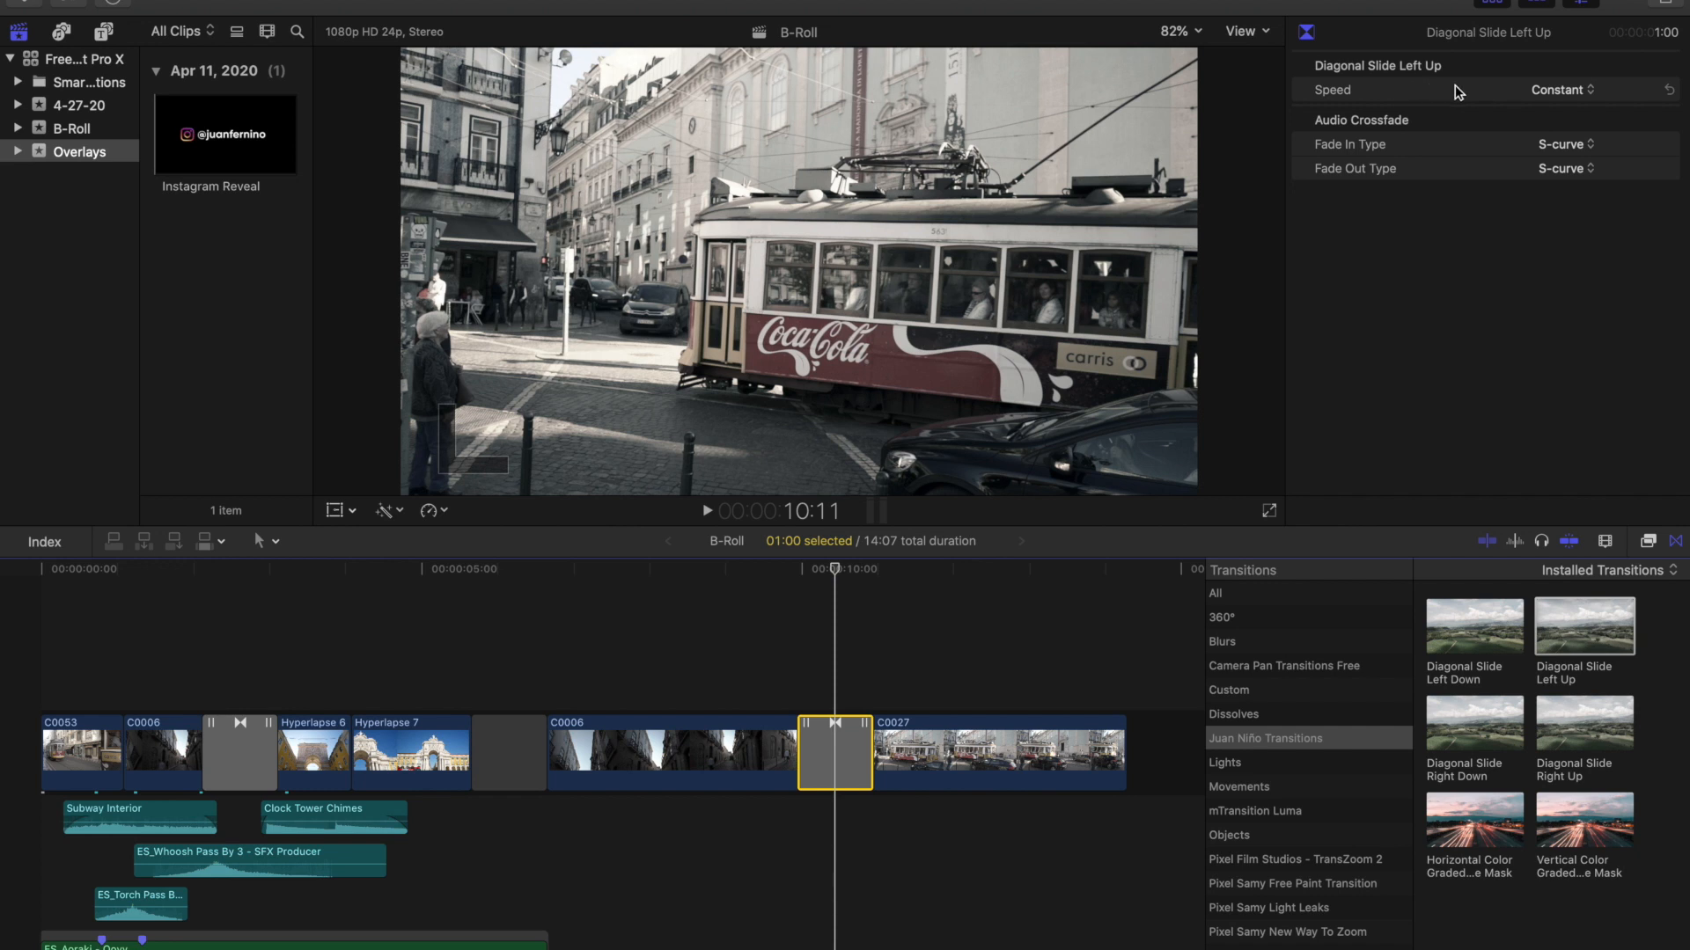
mouse_move(1548, 99)
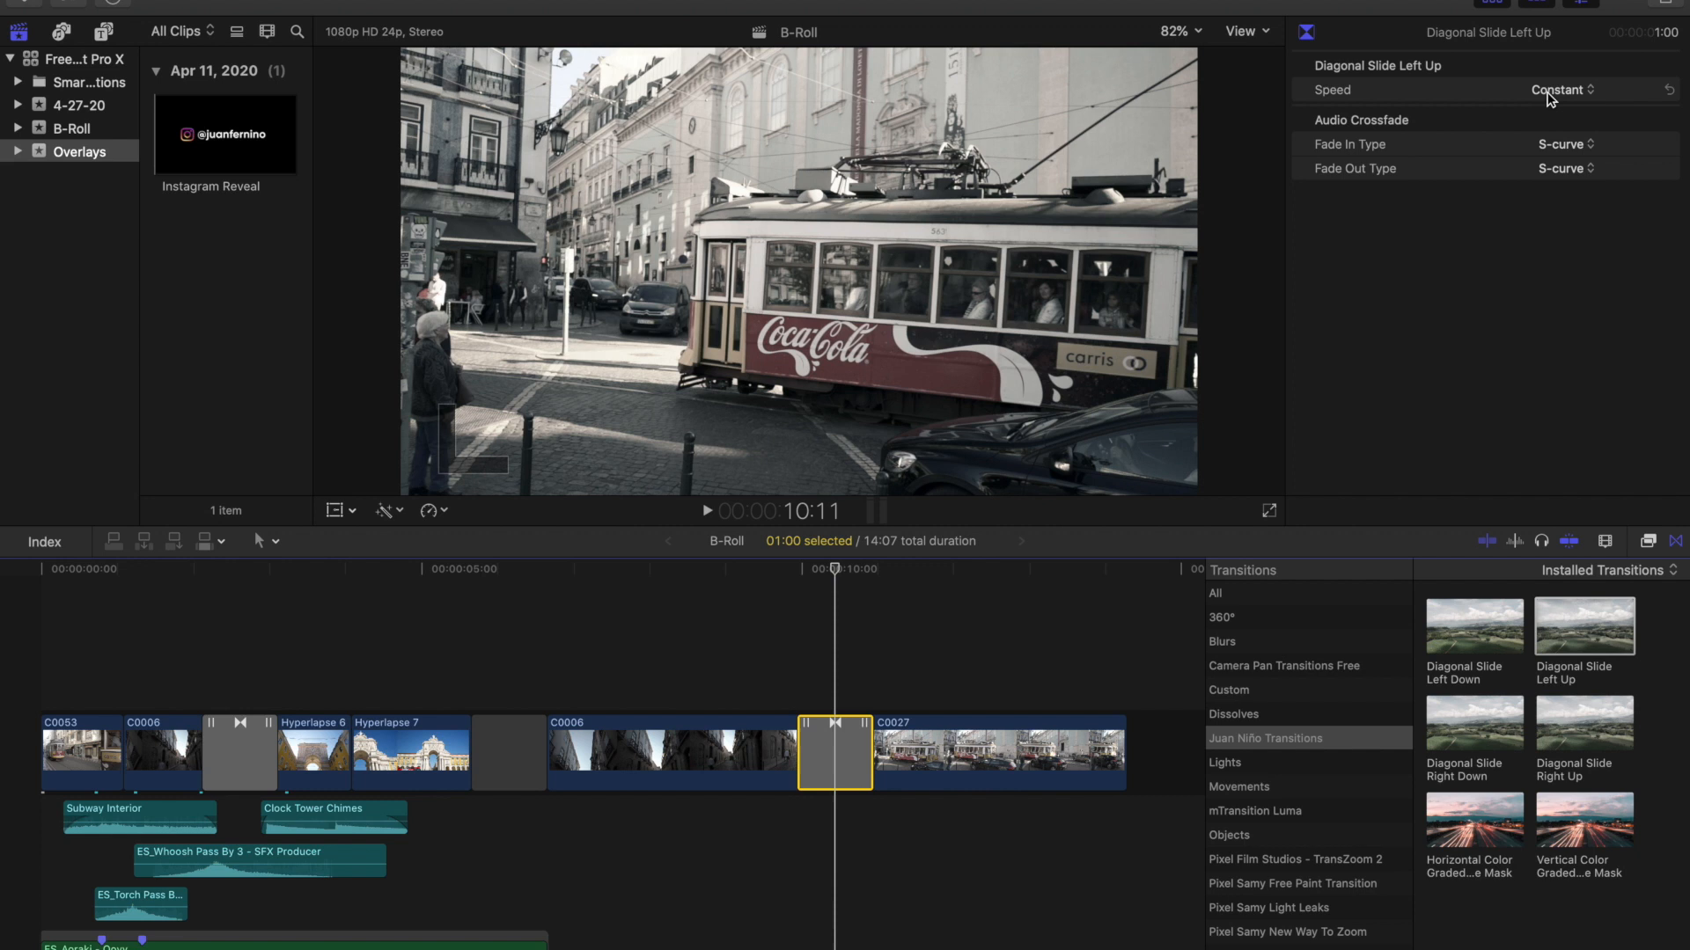
click(1559, 90)
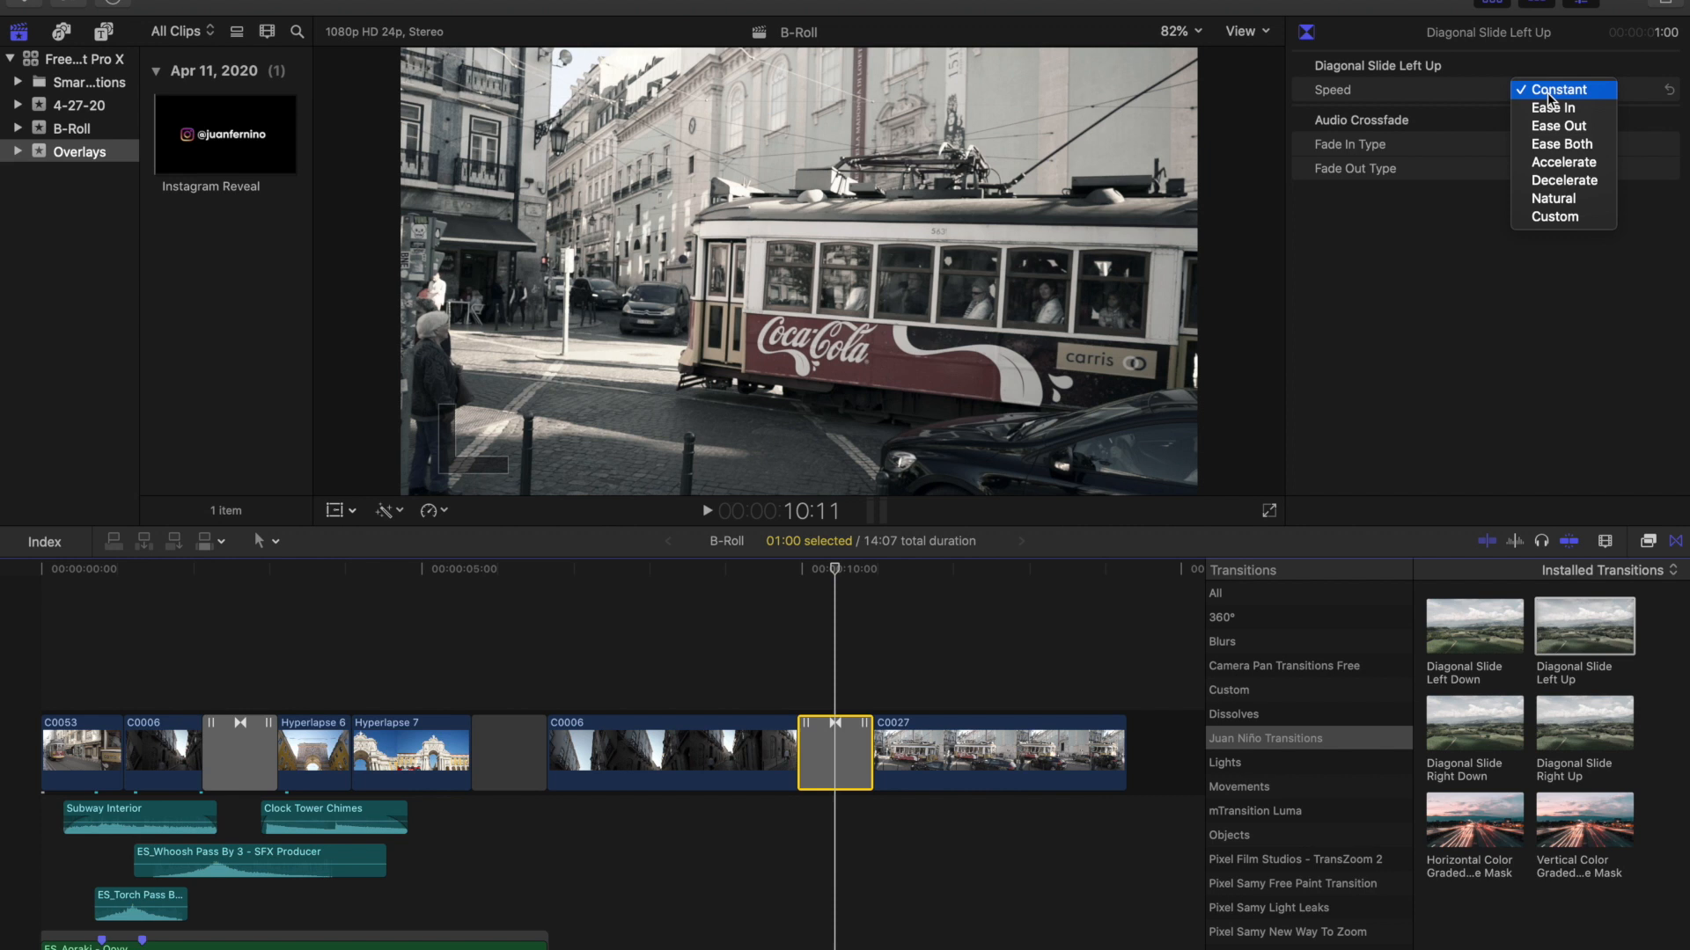
click(1563, 90)
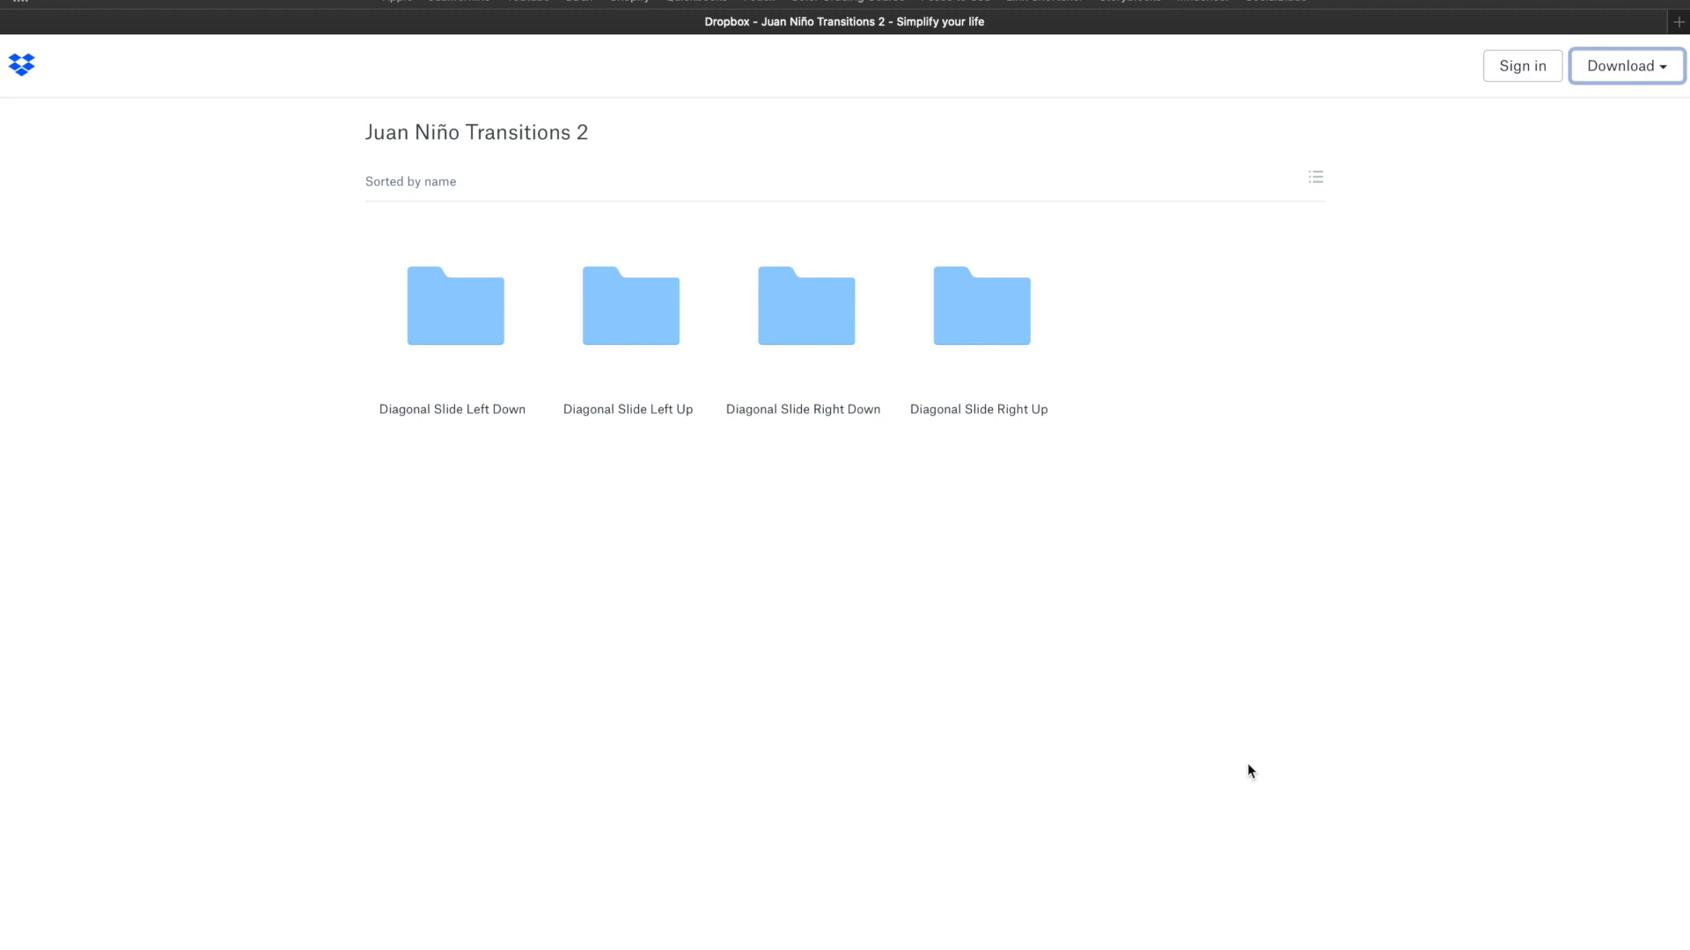
mouse_move(679, 674)
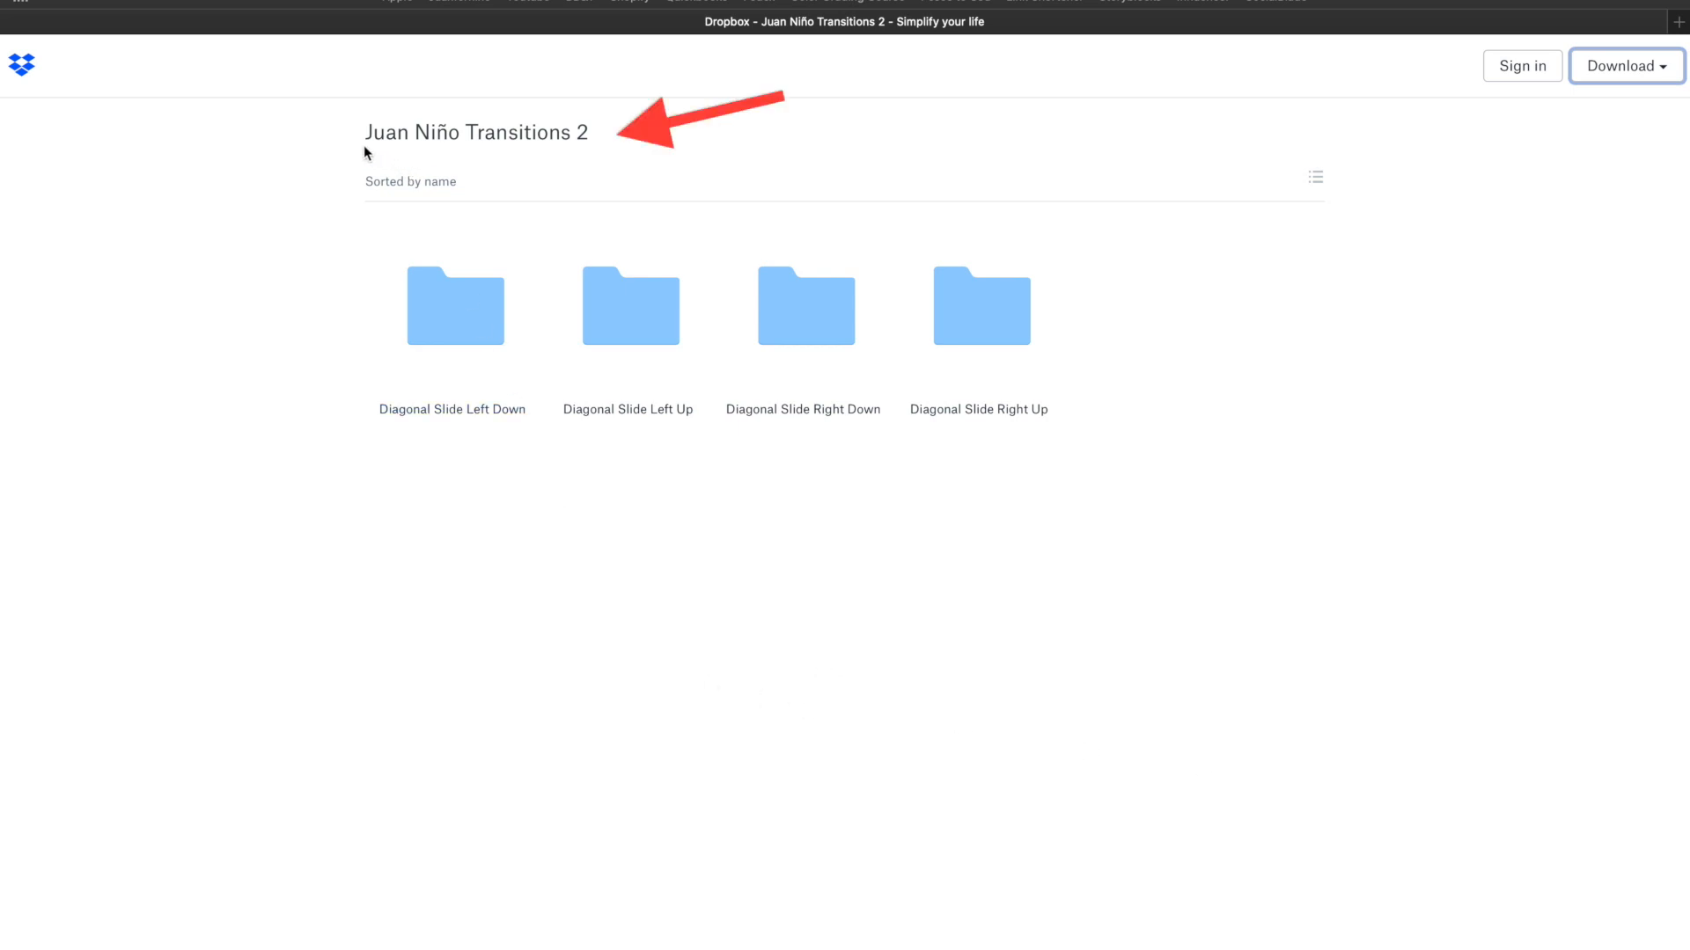
mouse_move(526, 160)
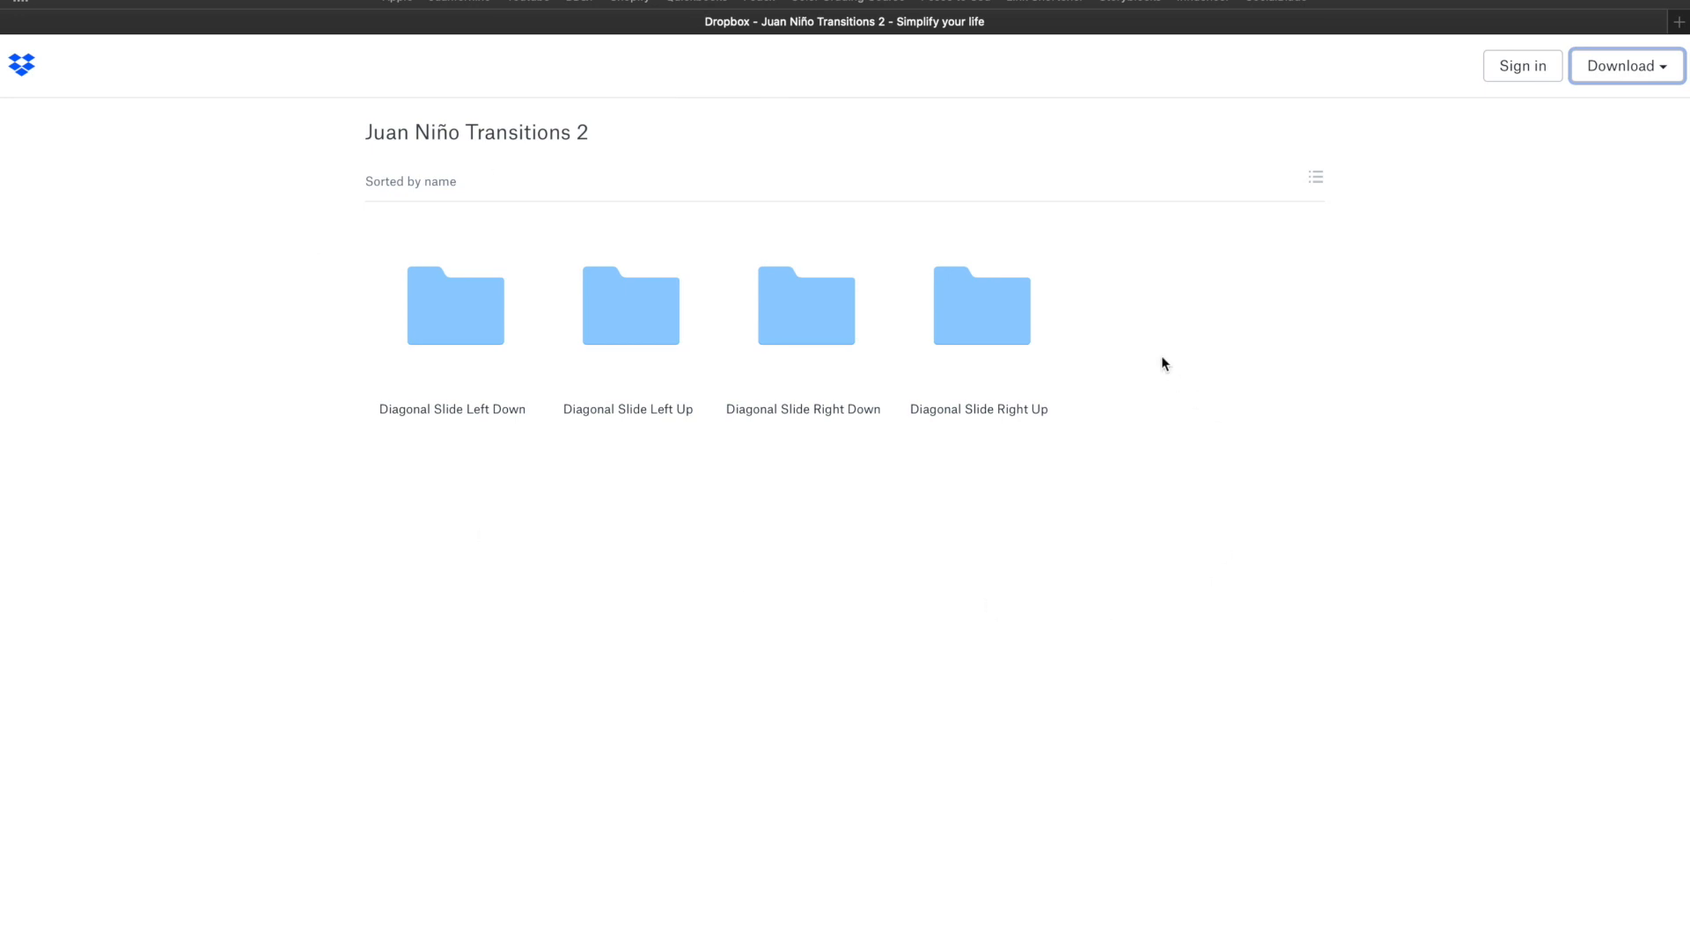
mouse_move(1327, 317)
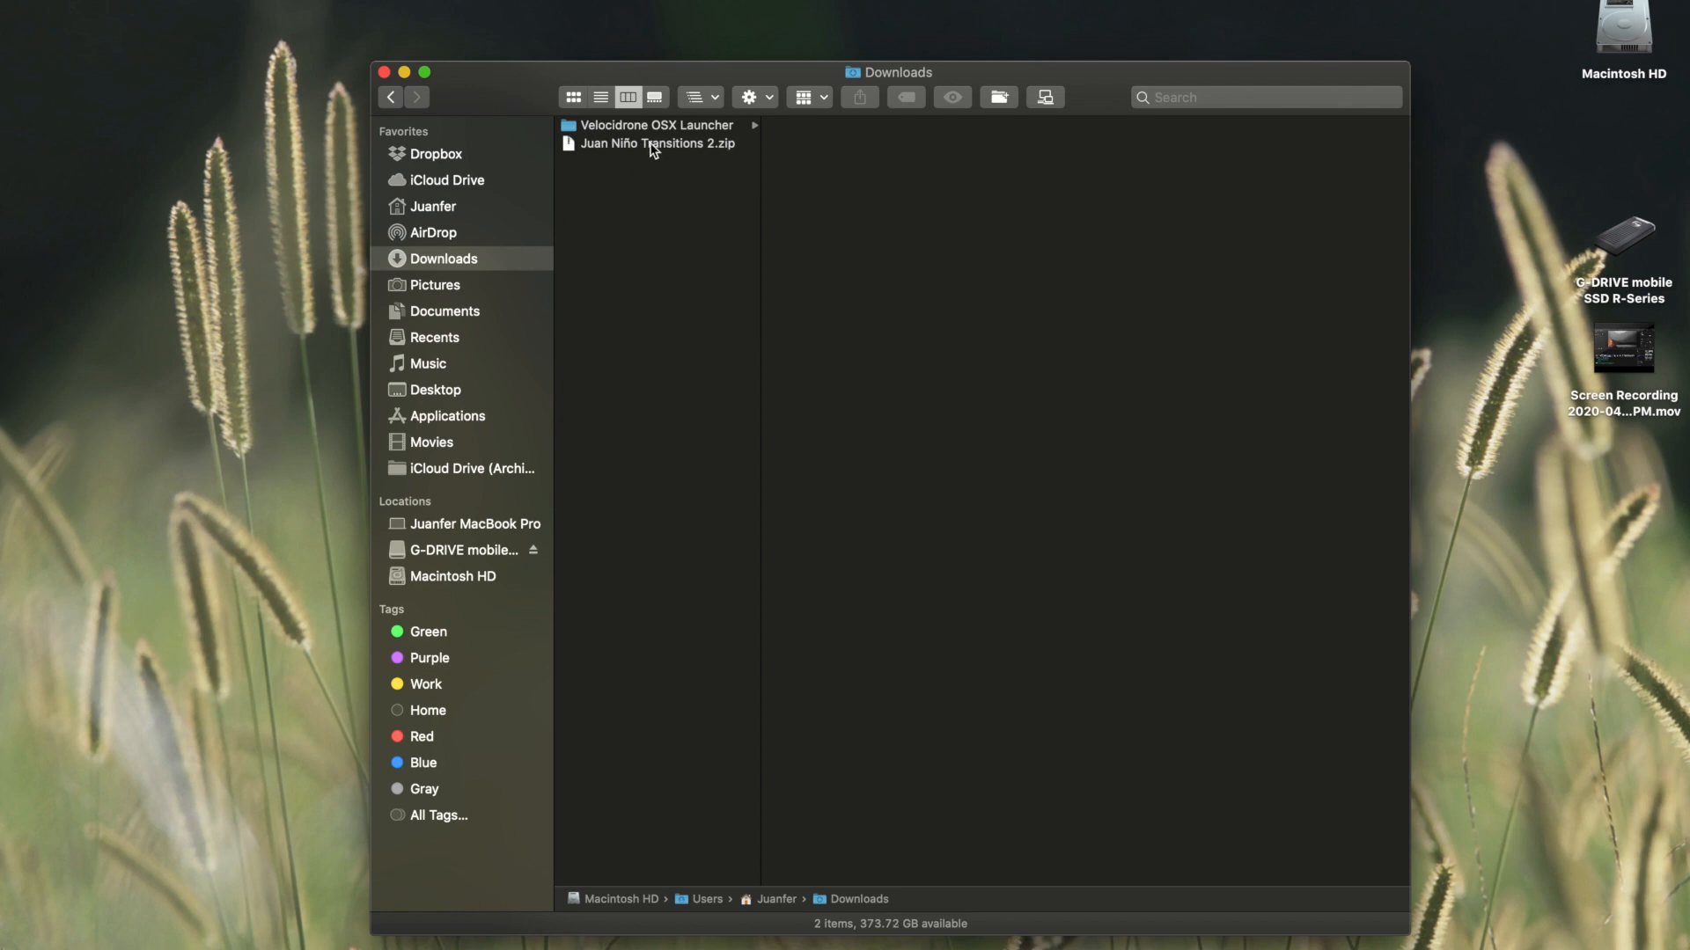
Unzip Juan Niño Transitions 2 and reach Movies > Motion Templates > Transitions in a new tab
click(656, 142)
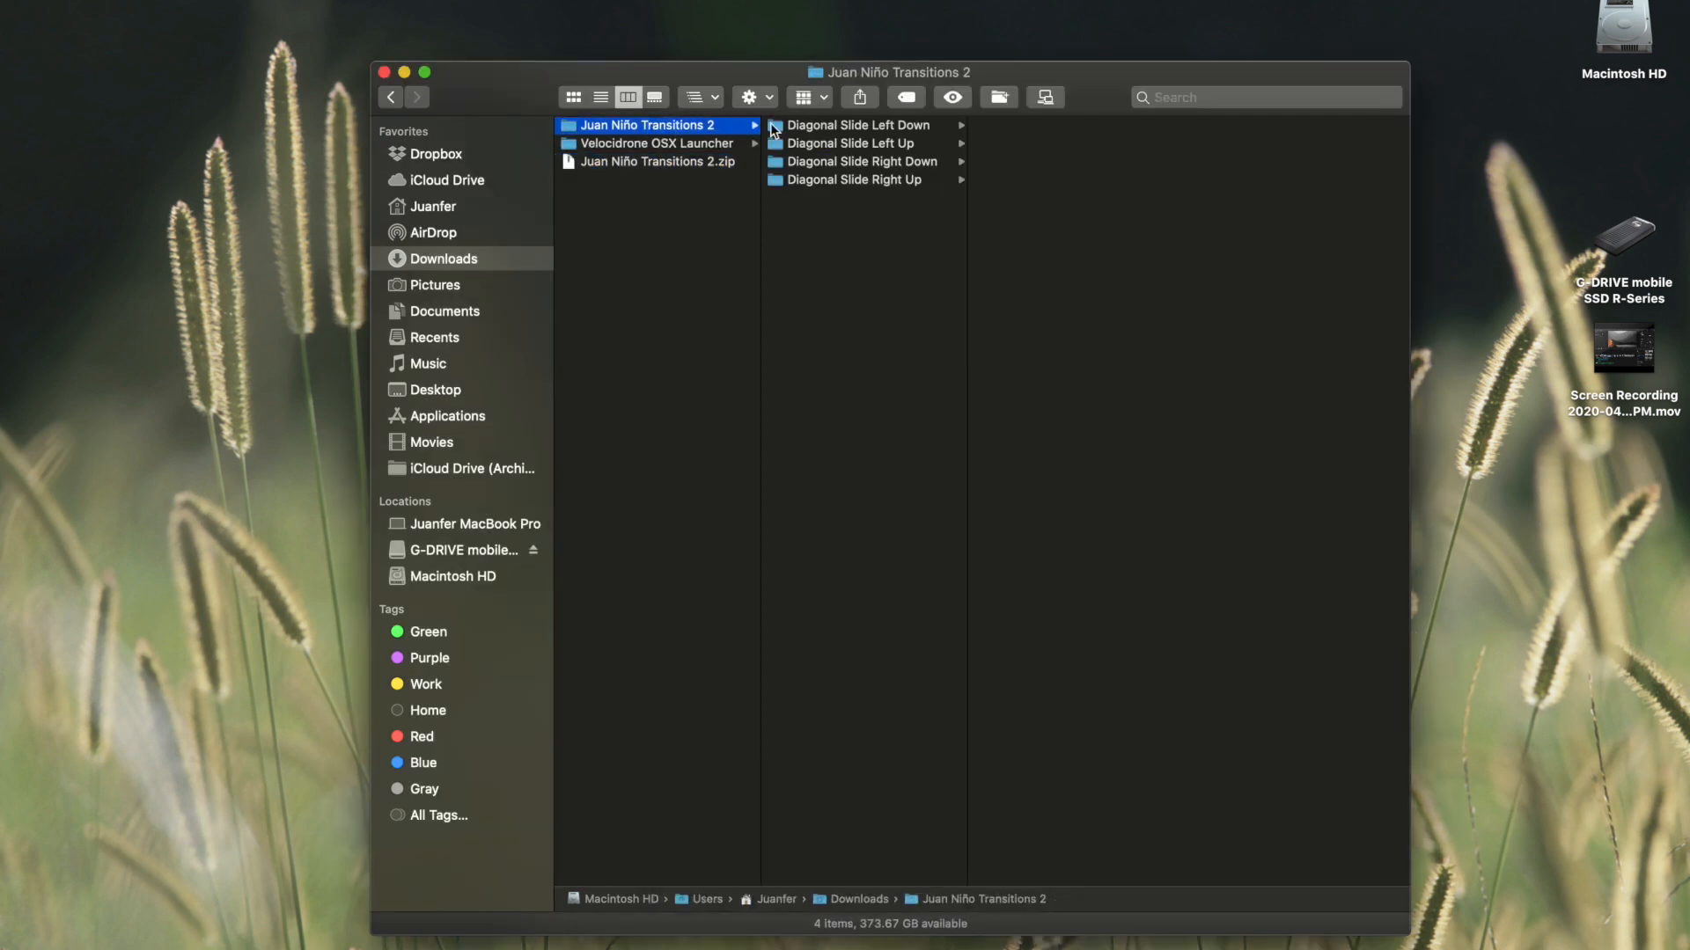
mouse_move(845, 211)
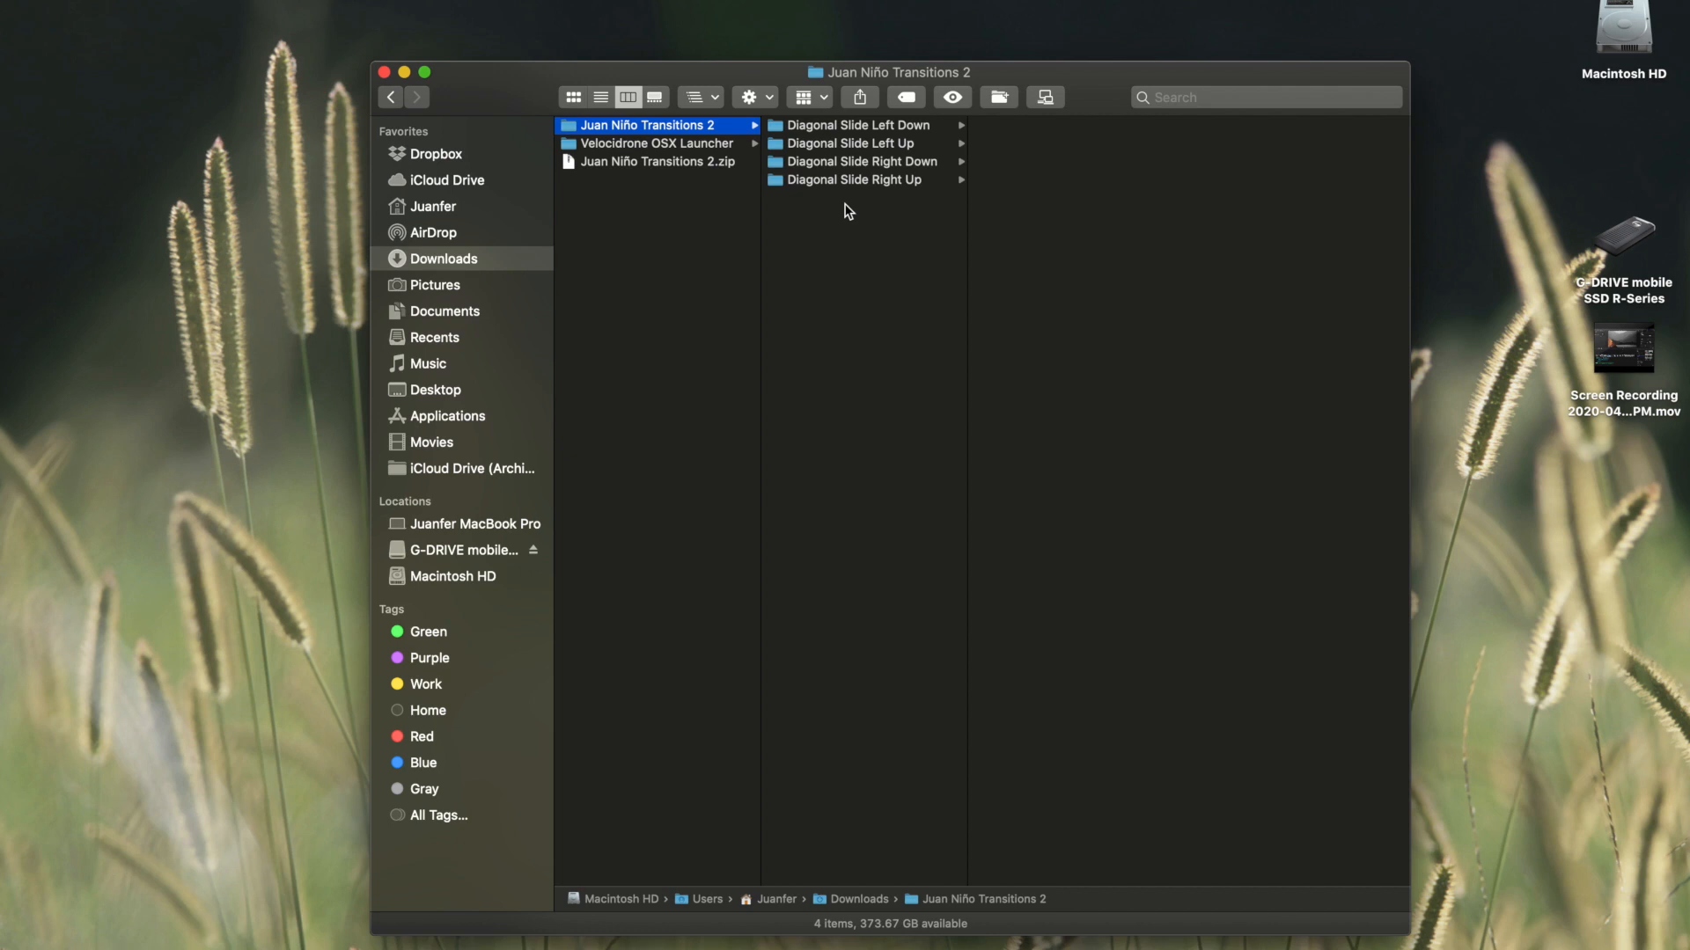
key(cmd+t)
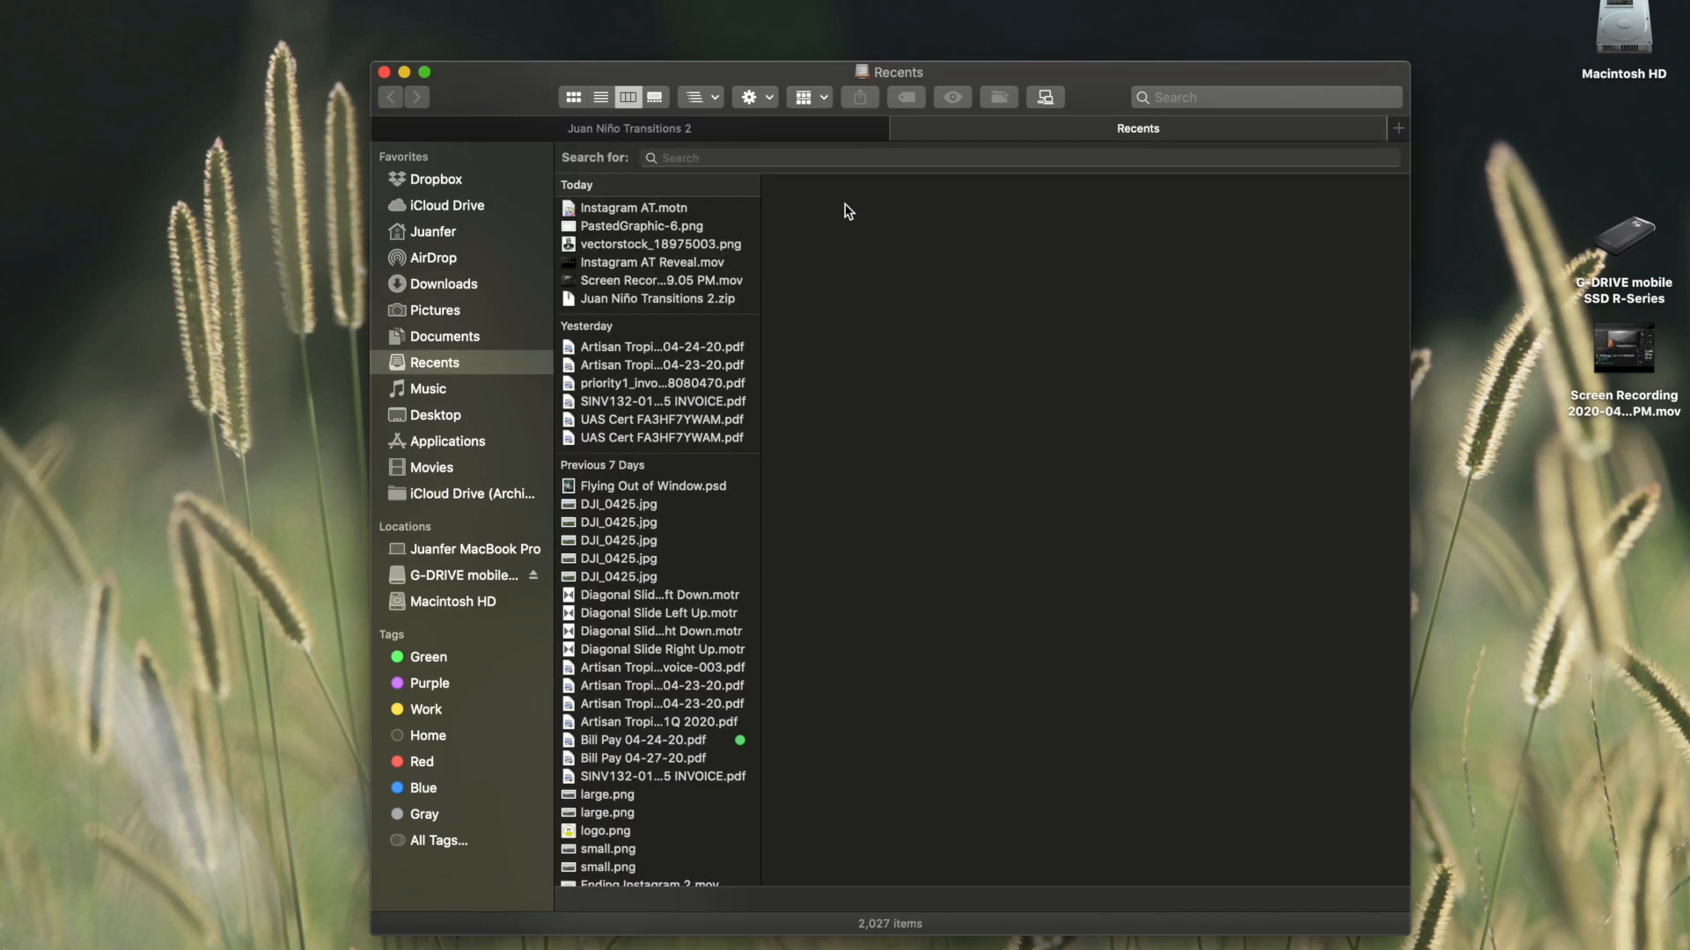
mouse_move(424, 234)
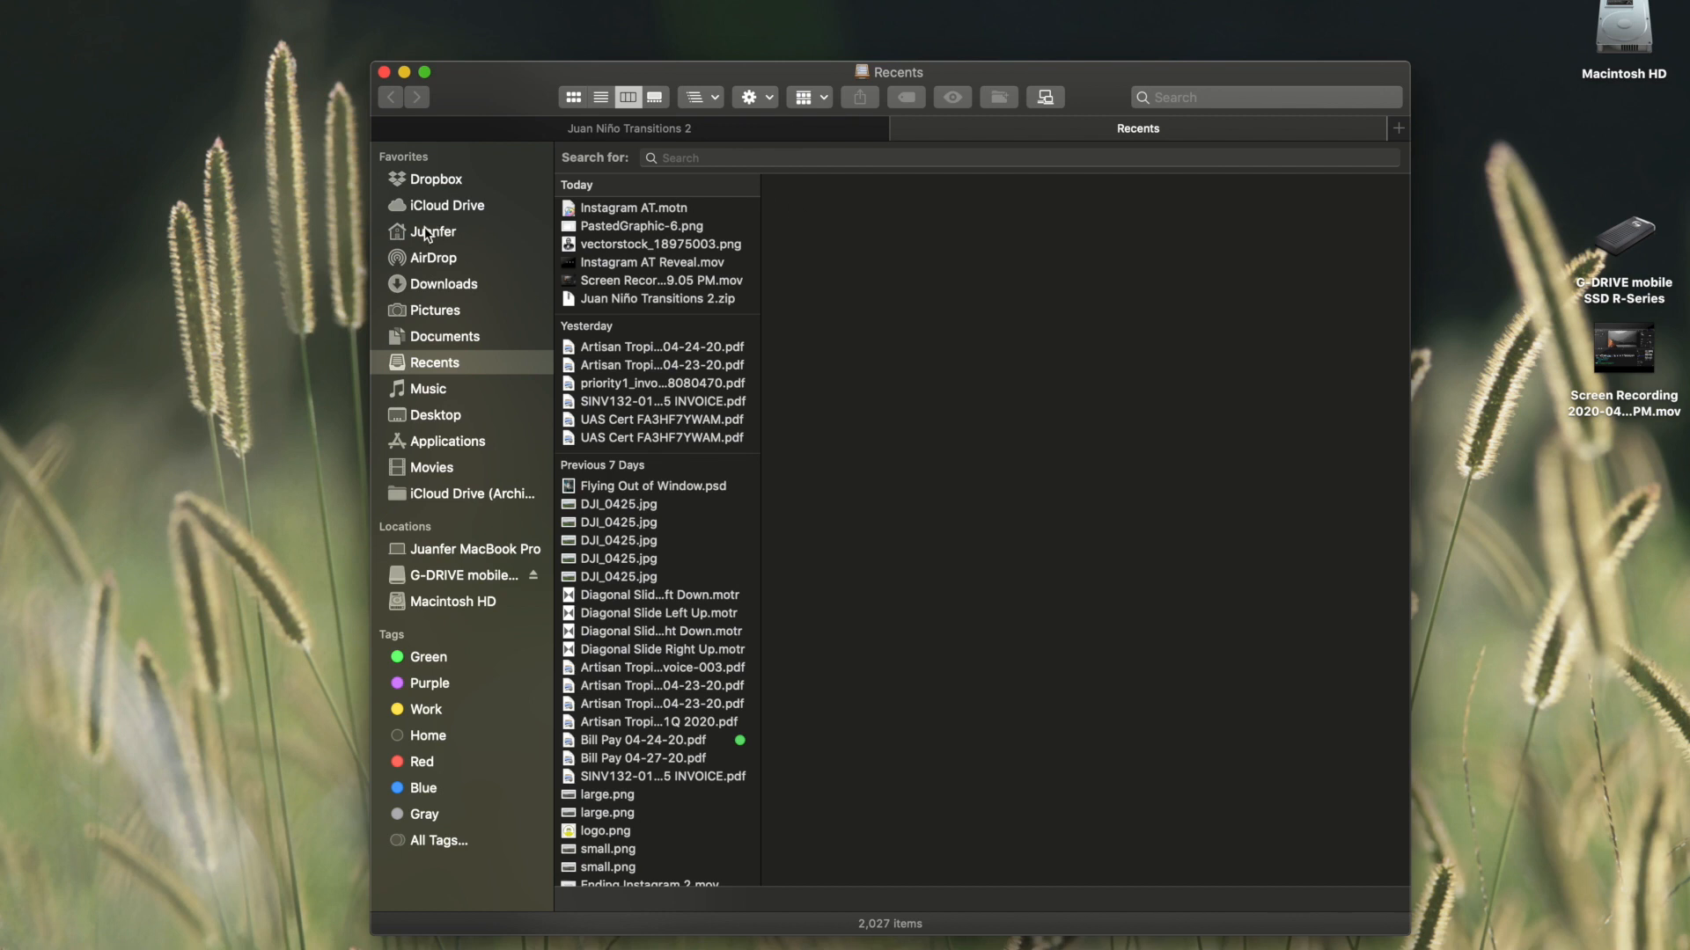
click(433, 234)
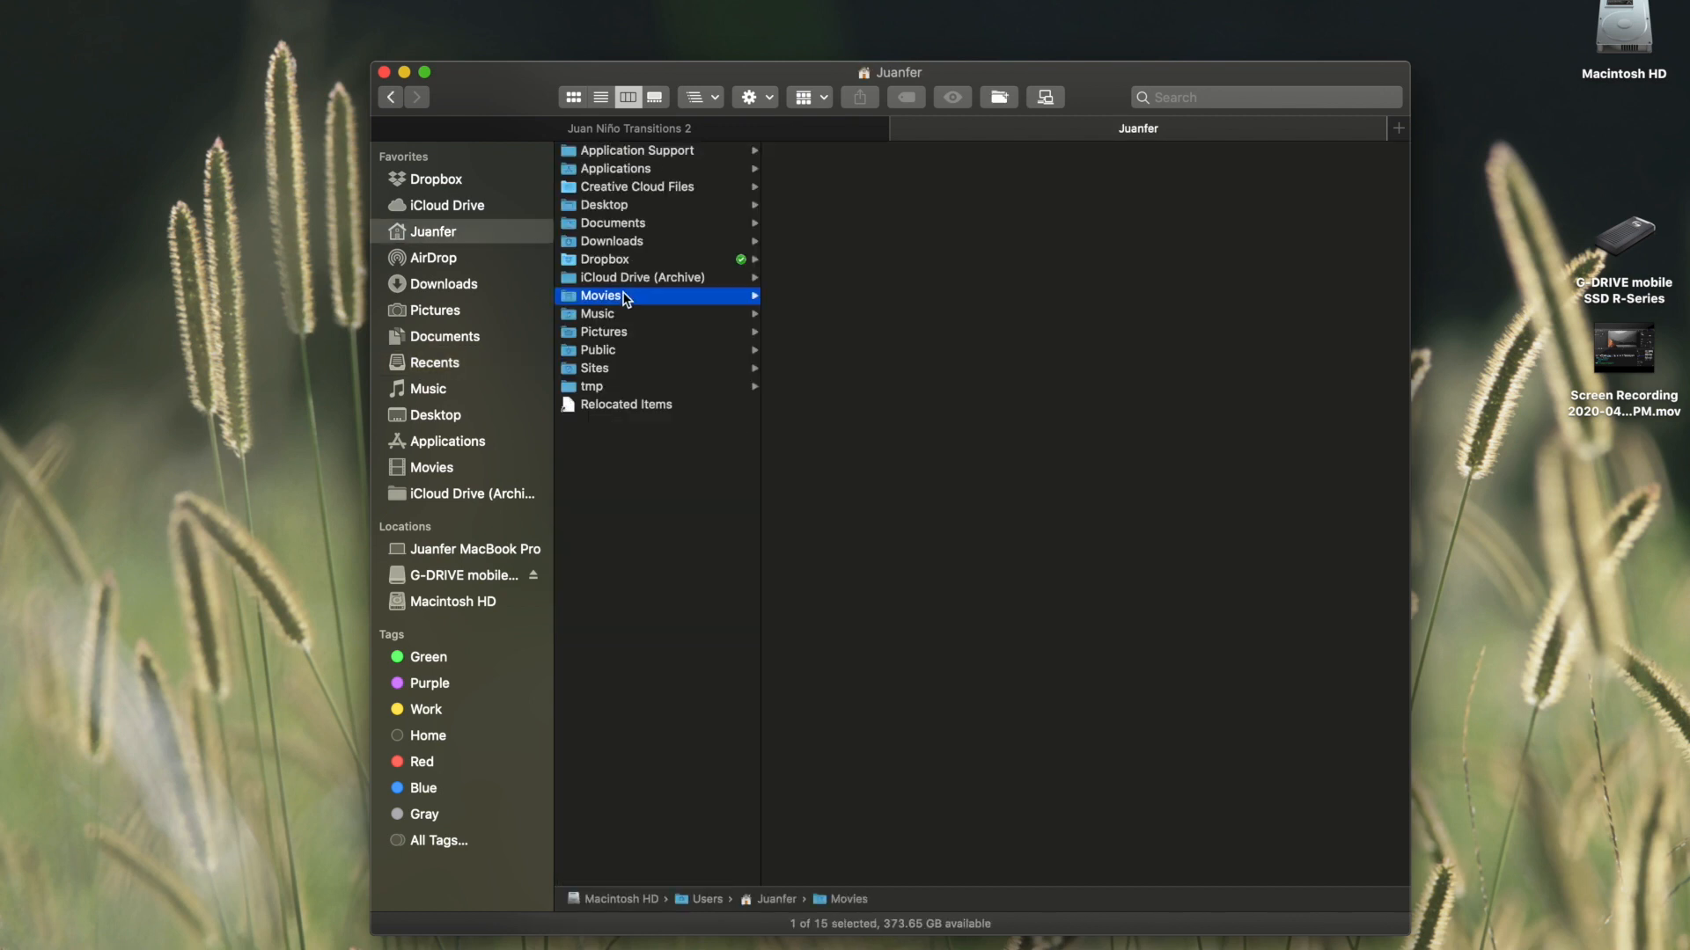
click(837, 204)
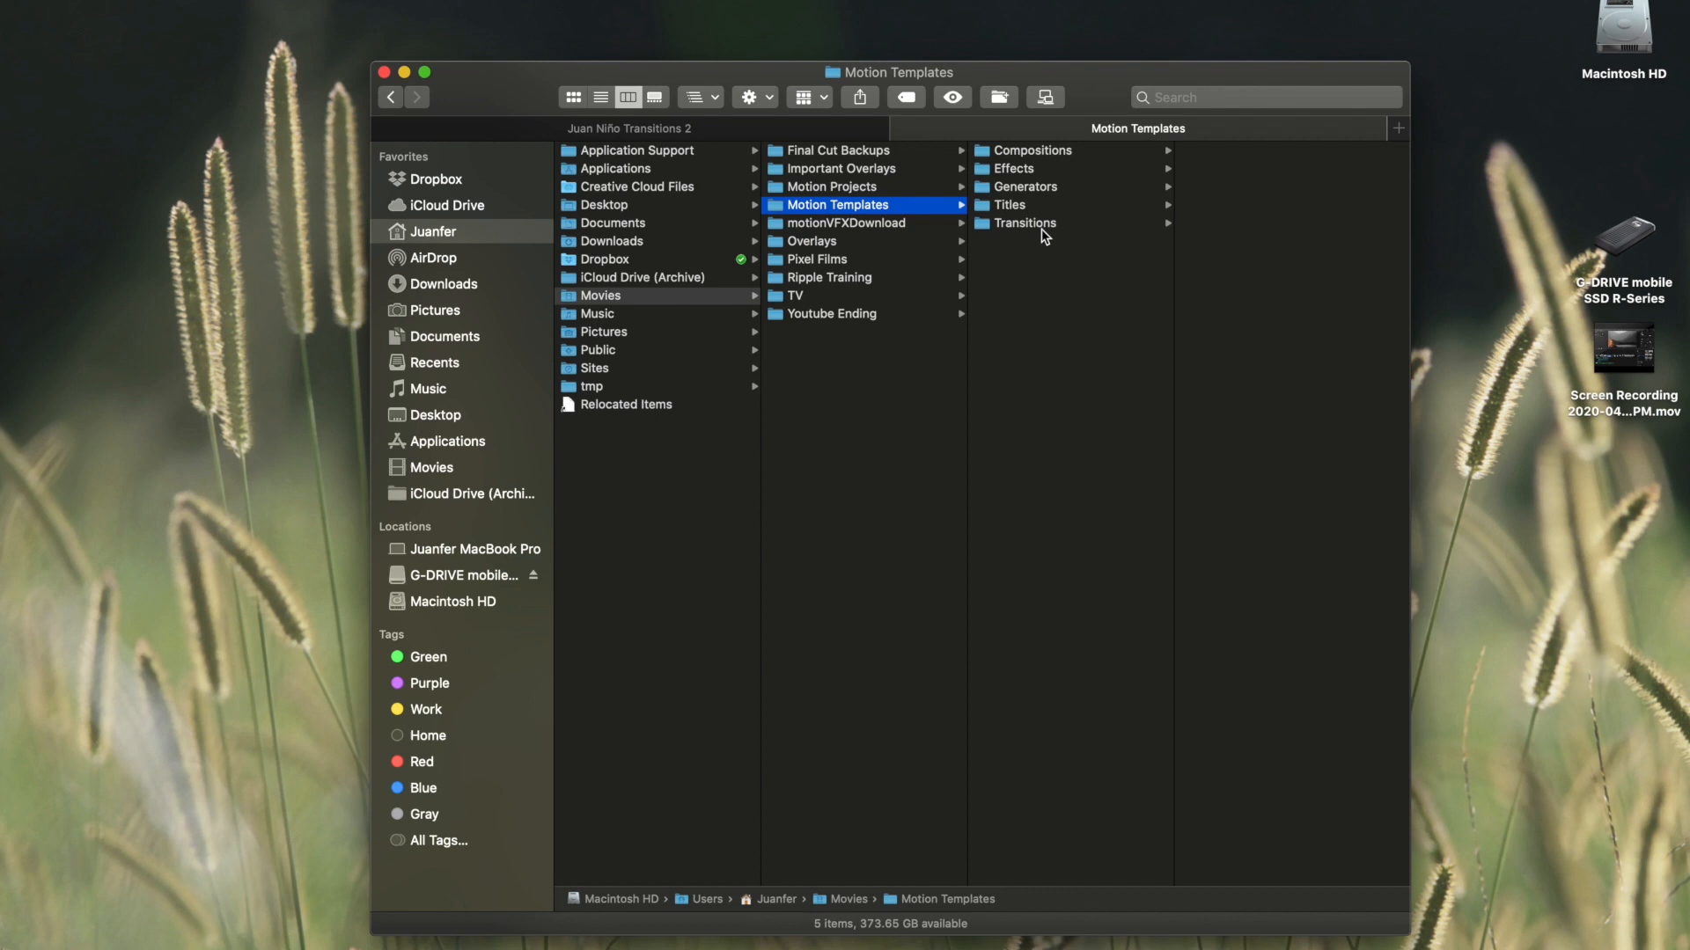
click(1023, 223)
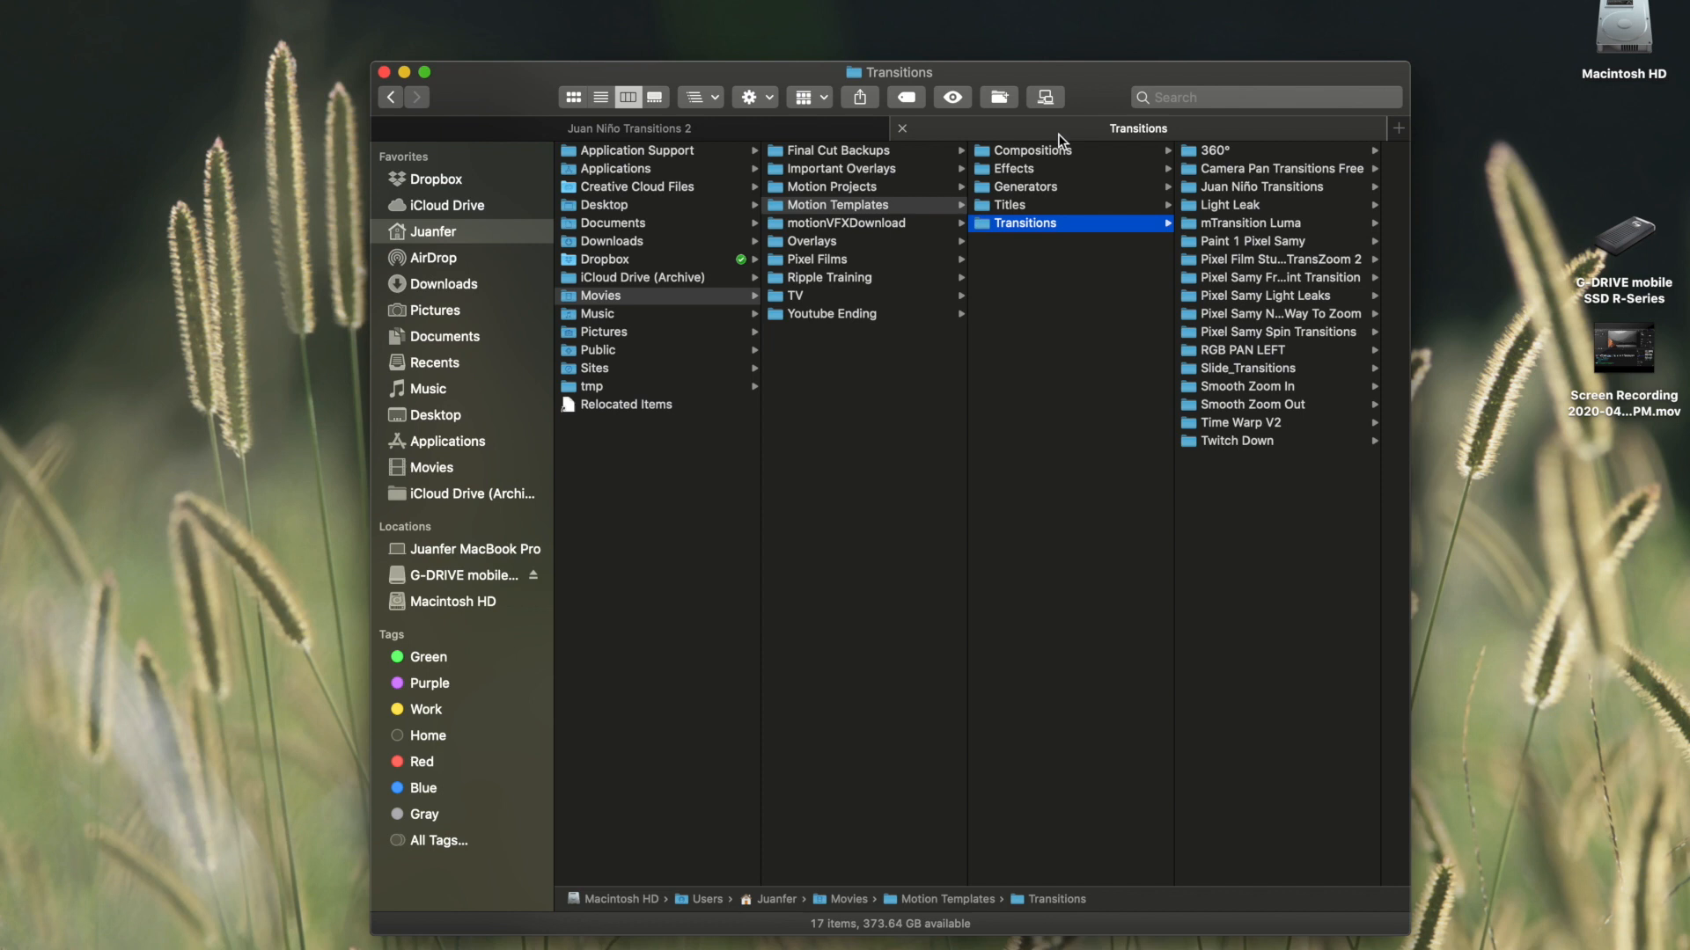
Check the Transitions folder's info, move Juan Niño Transitions 2 into it and show the category in Final Cut
right_click(1021, 223)
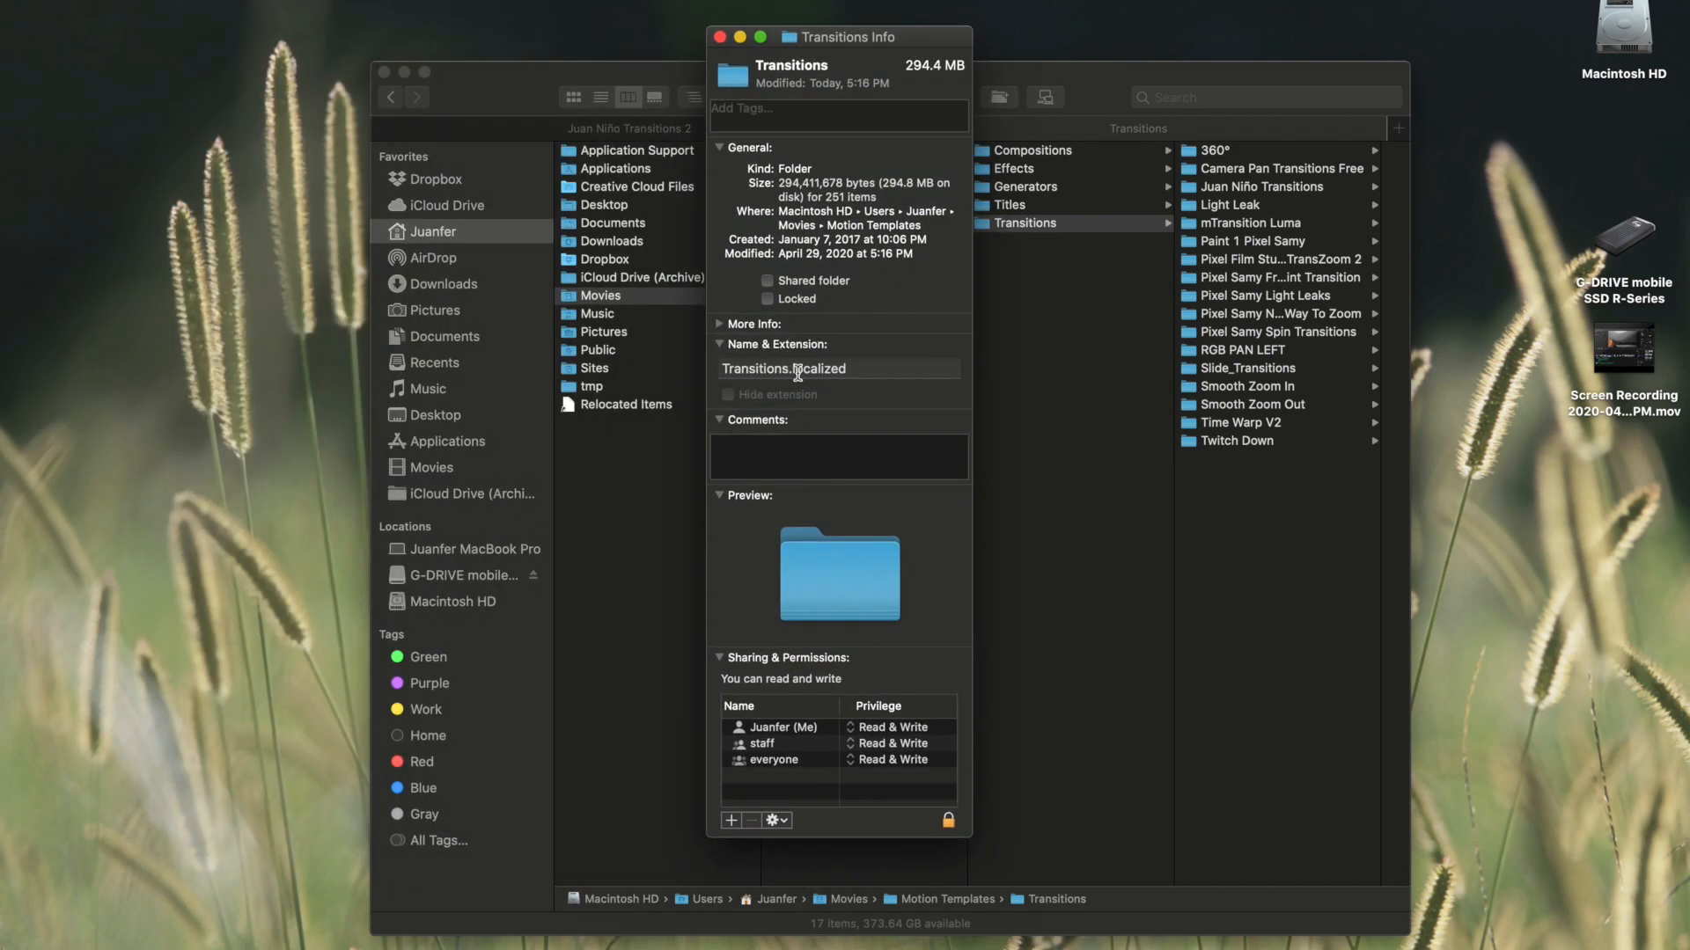
mouse_move(871, 368)
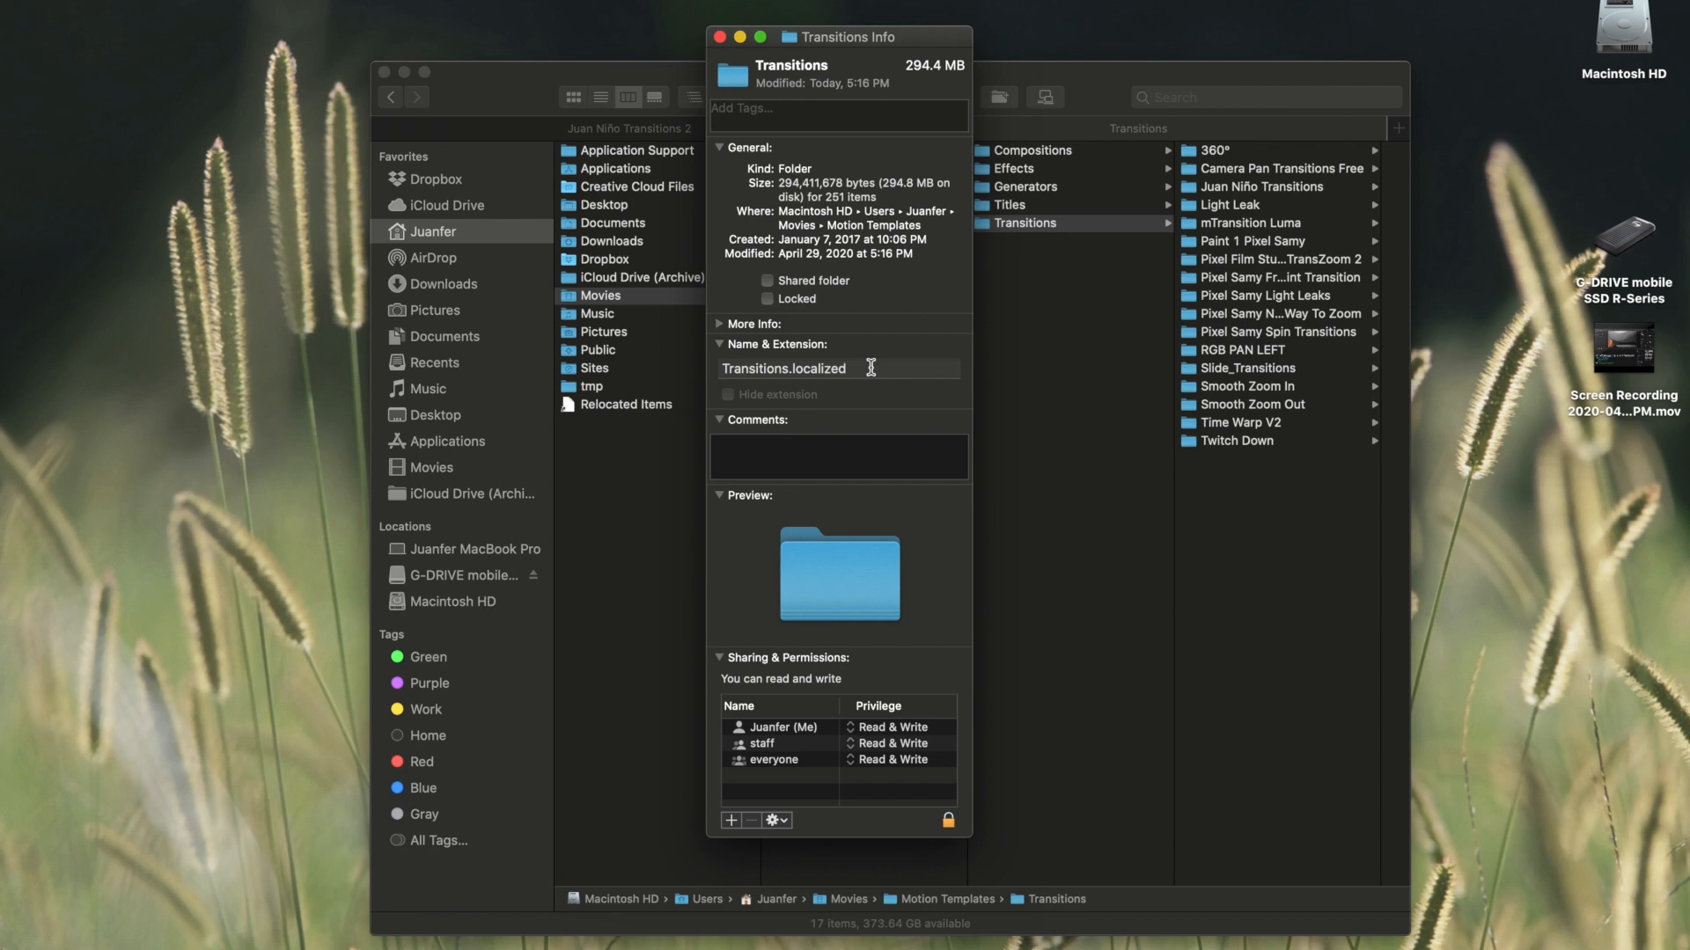
mouse_move(807, 103)
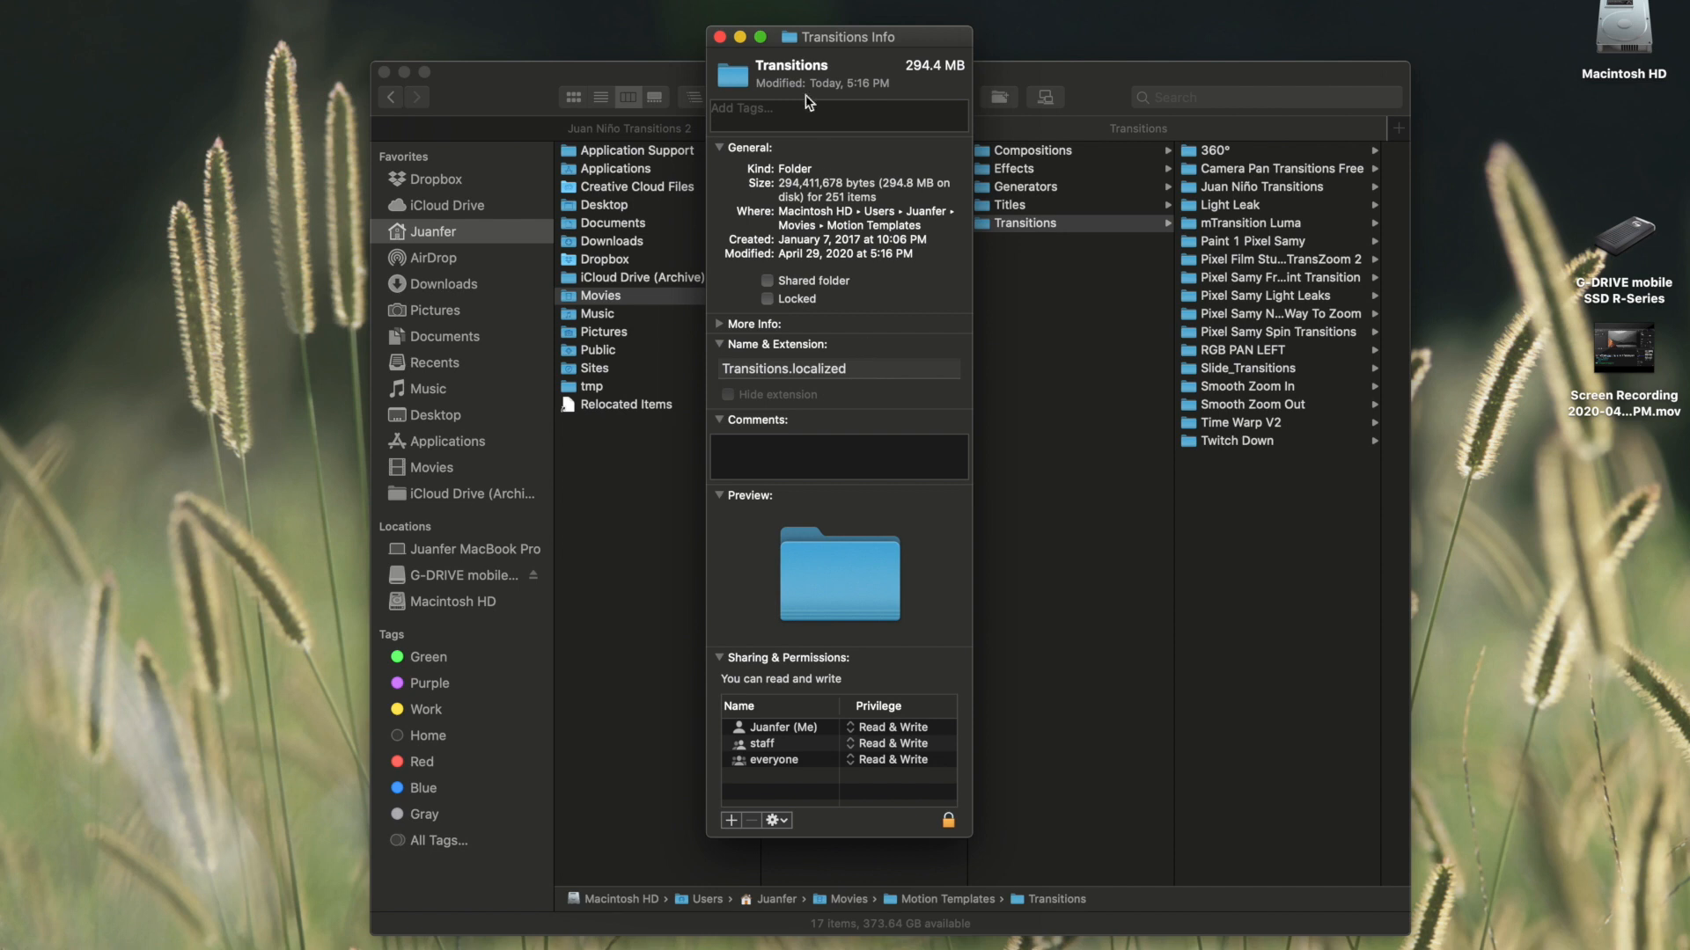
click(718, 37)
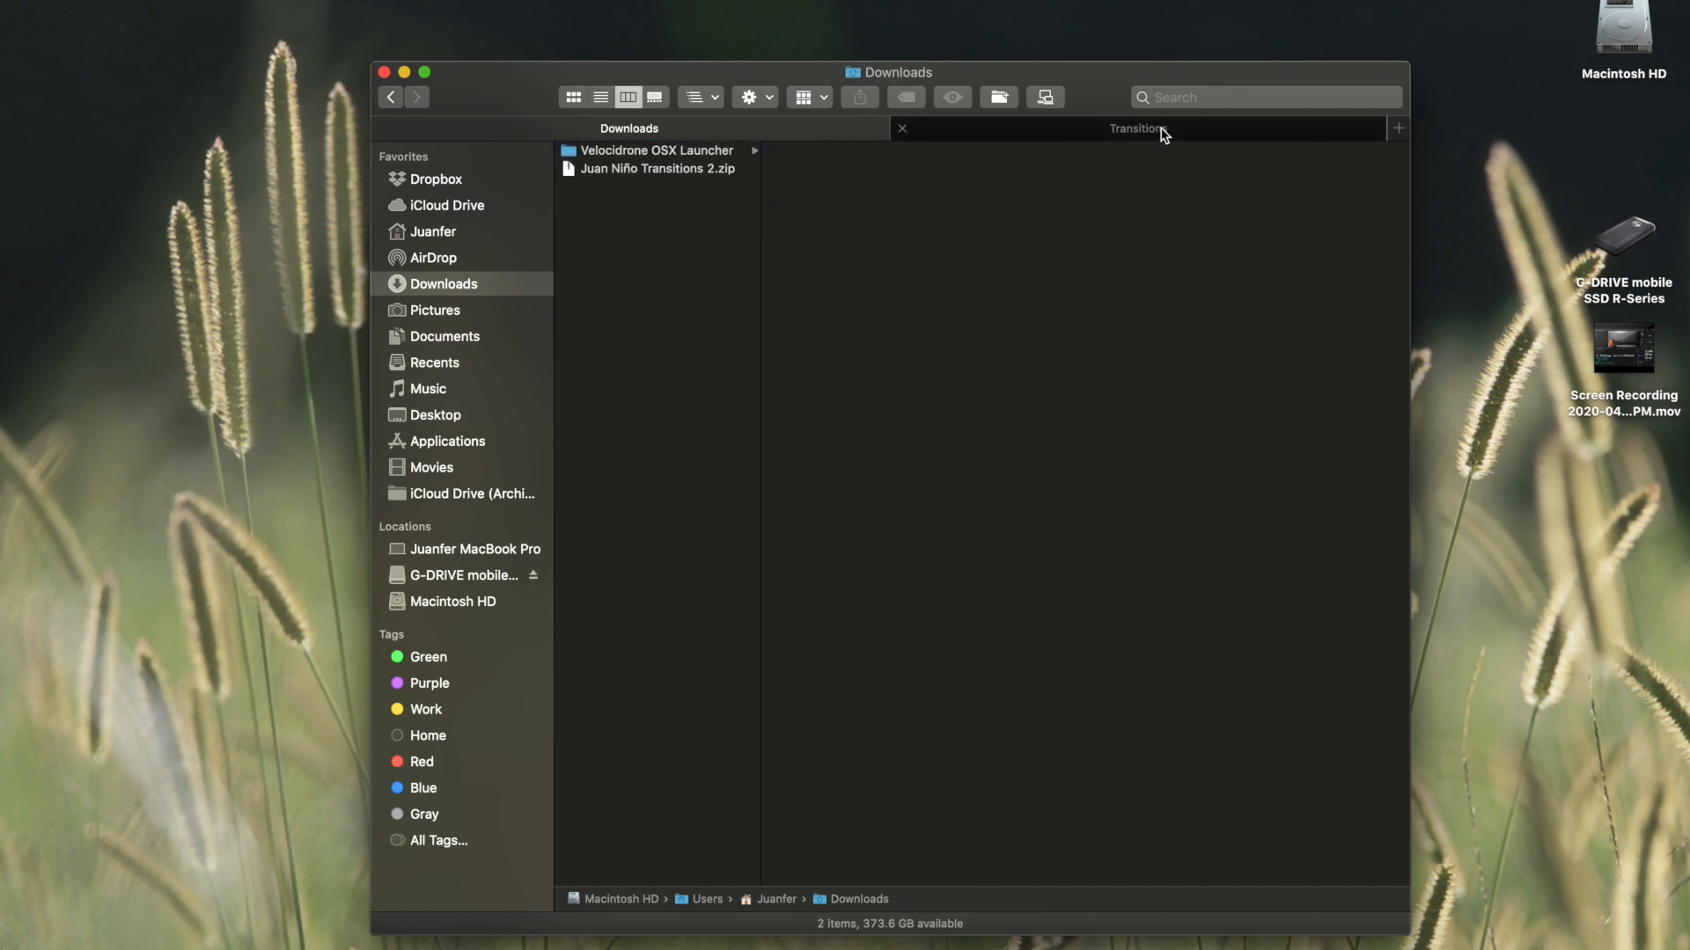
click(1136, 128)
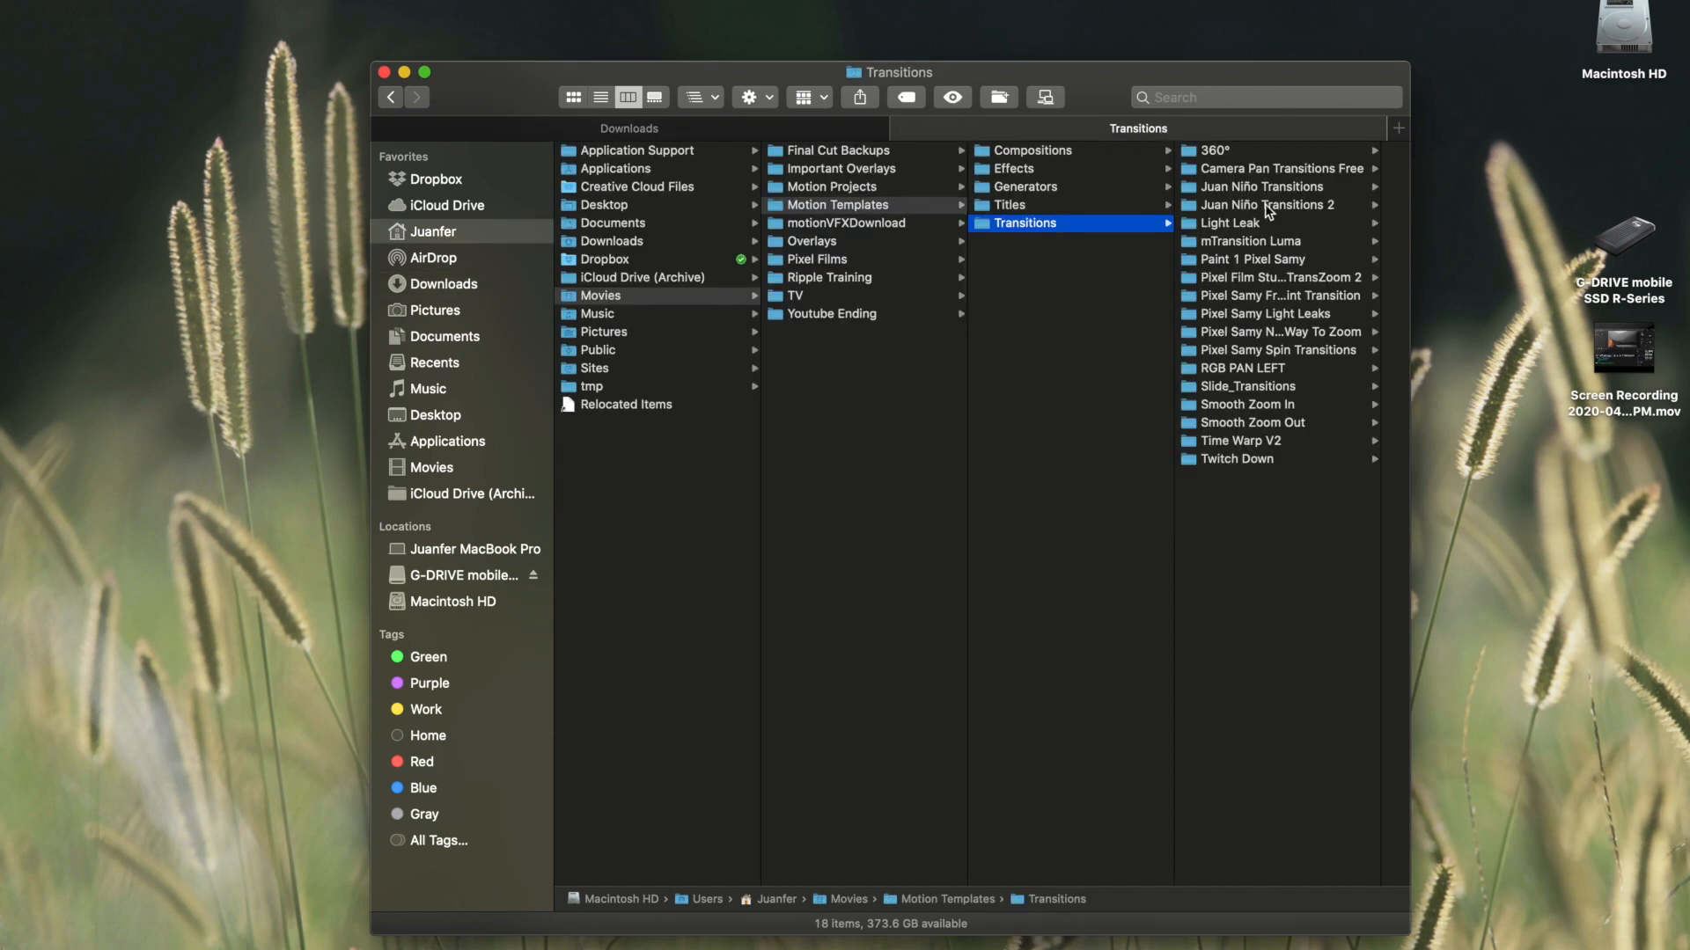
mouse_move(1269, 214)
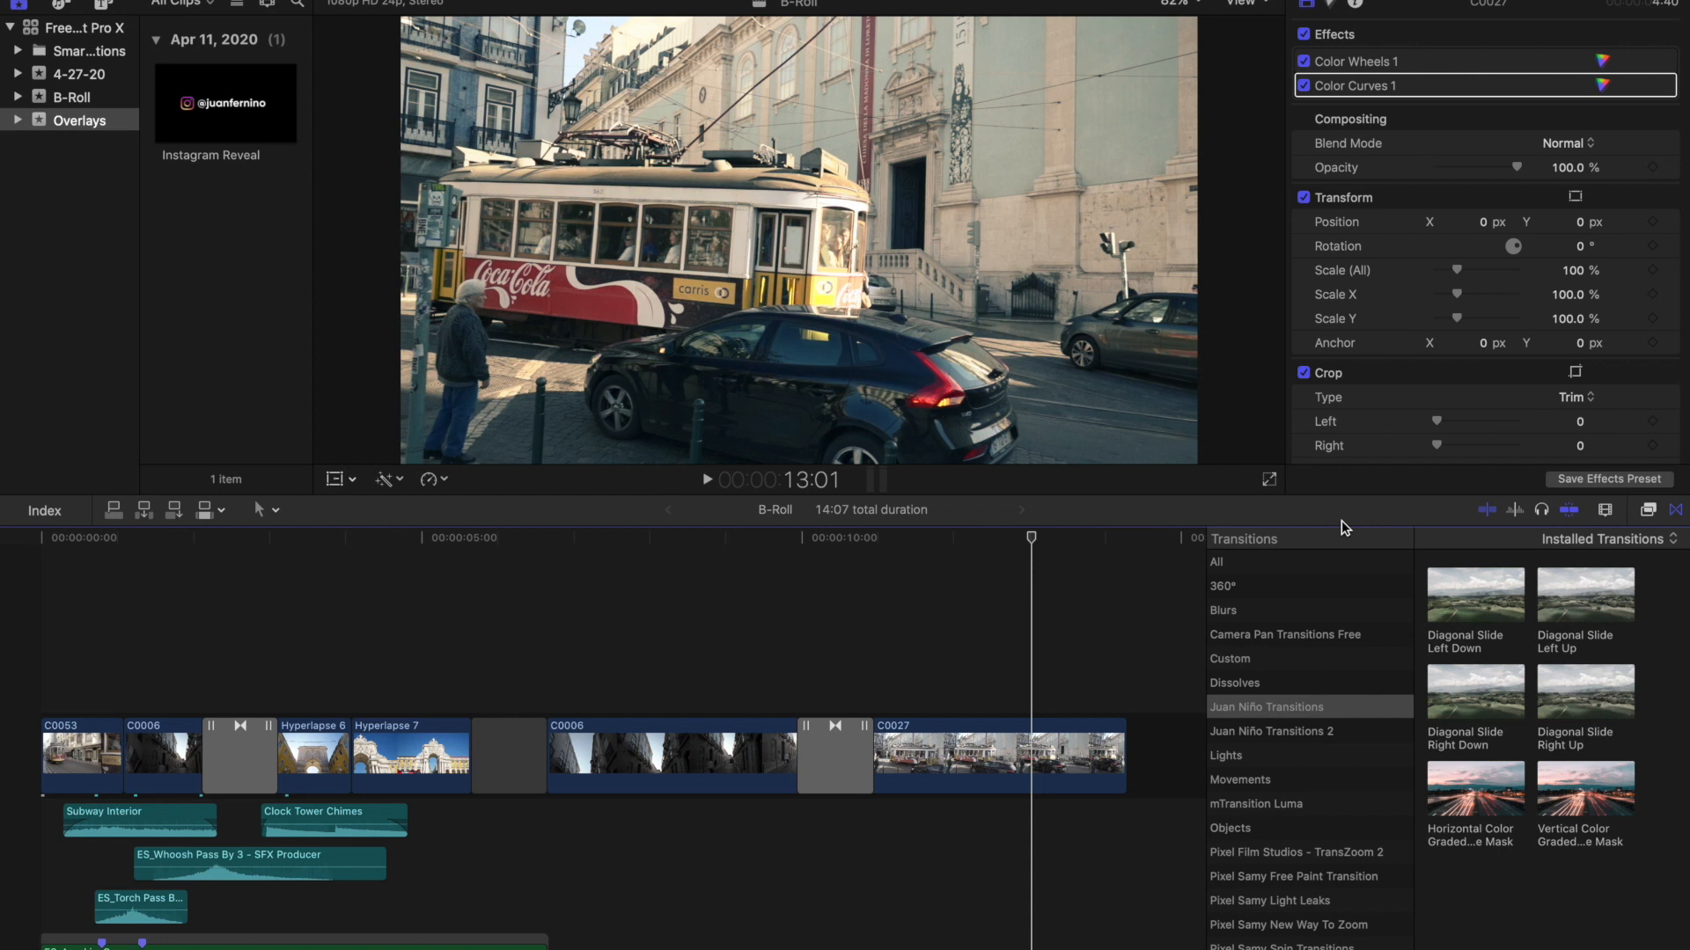
click(1271, 732)
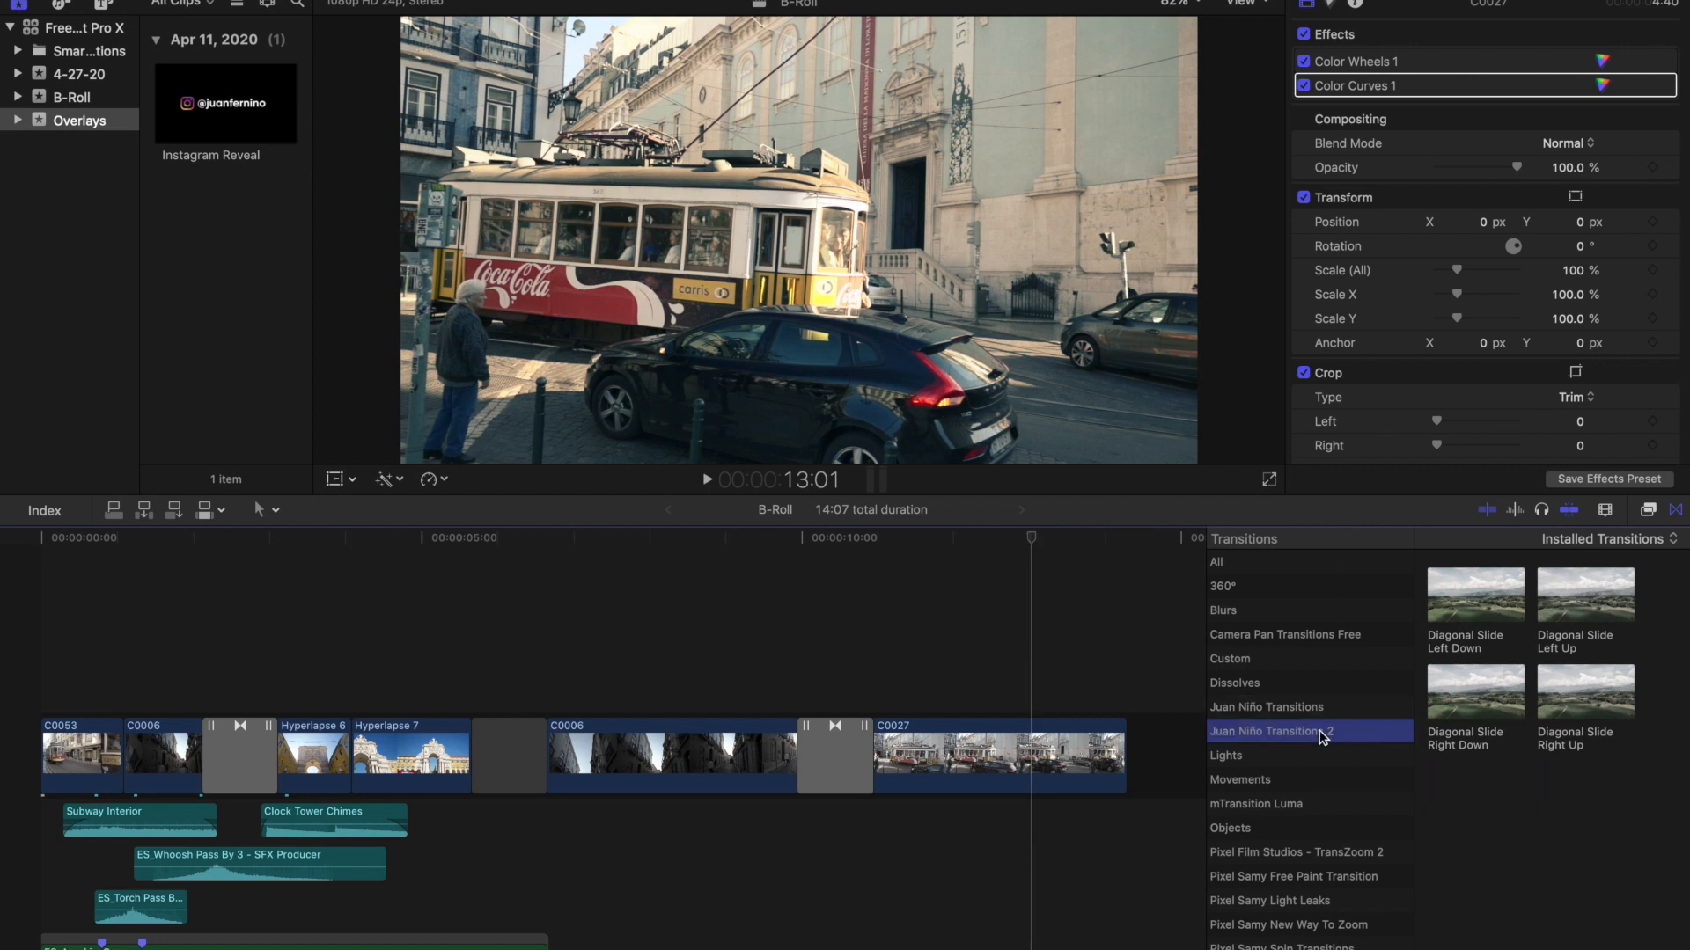